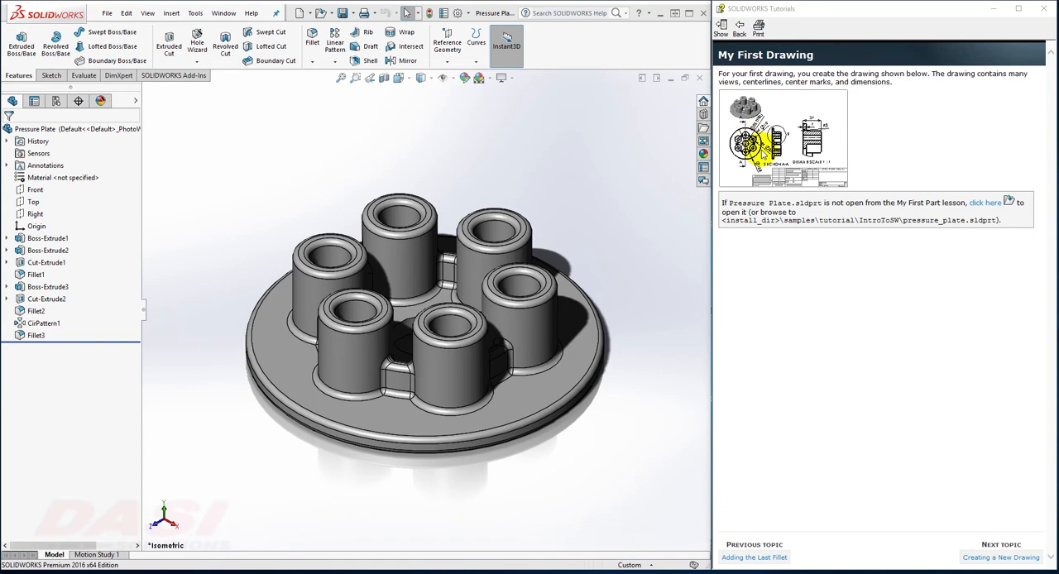
mouse_move(783, 236)
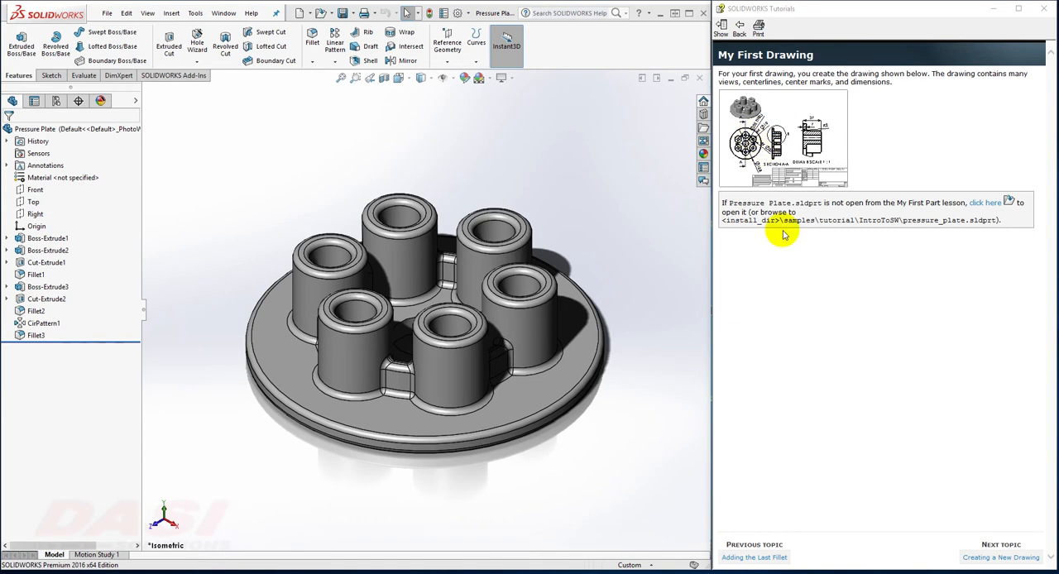
mouse_move(453, 144)
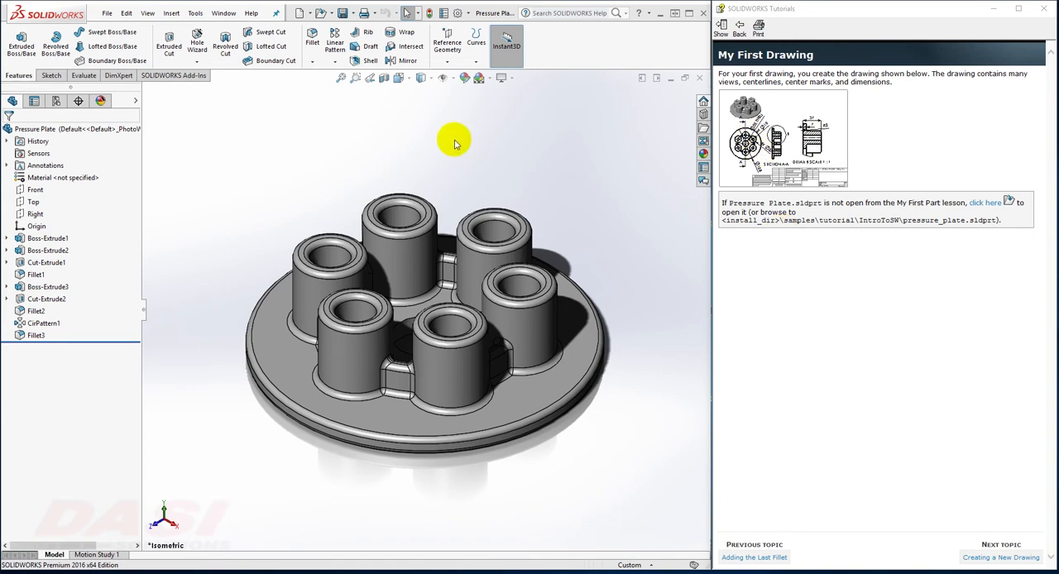
Advance the tutorial pane to the 'Creating a New Drawing' topic.
left_click(1001, 557)
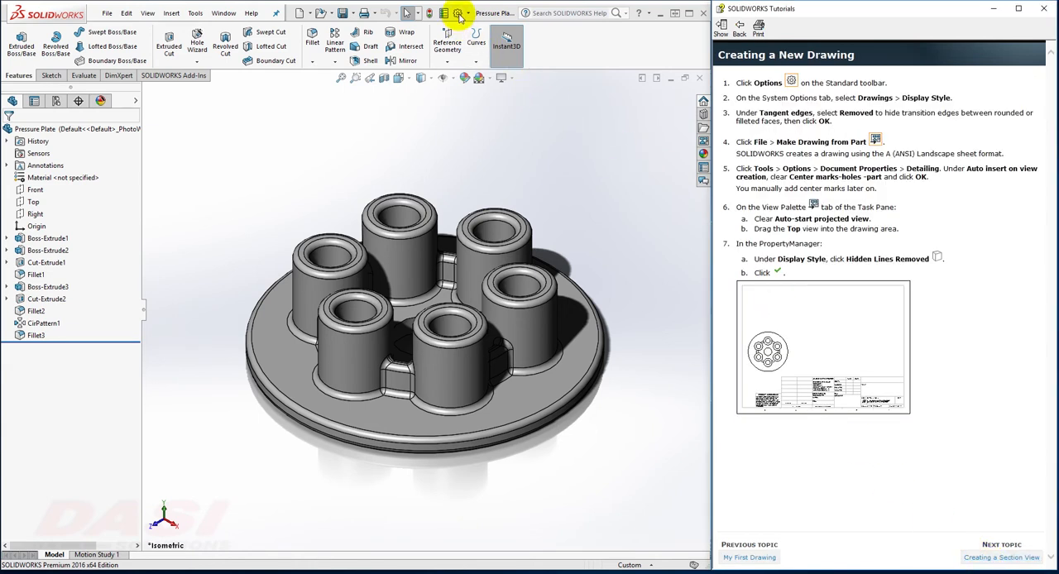
Set Drawings > Display Style tangent edges to Removed in Options.
left_click(456, 12)
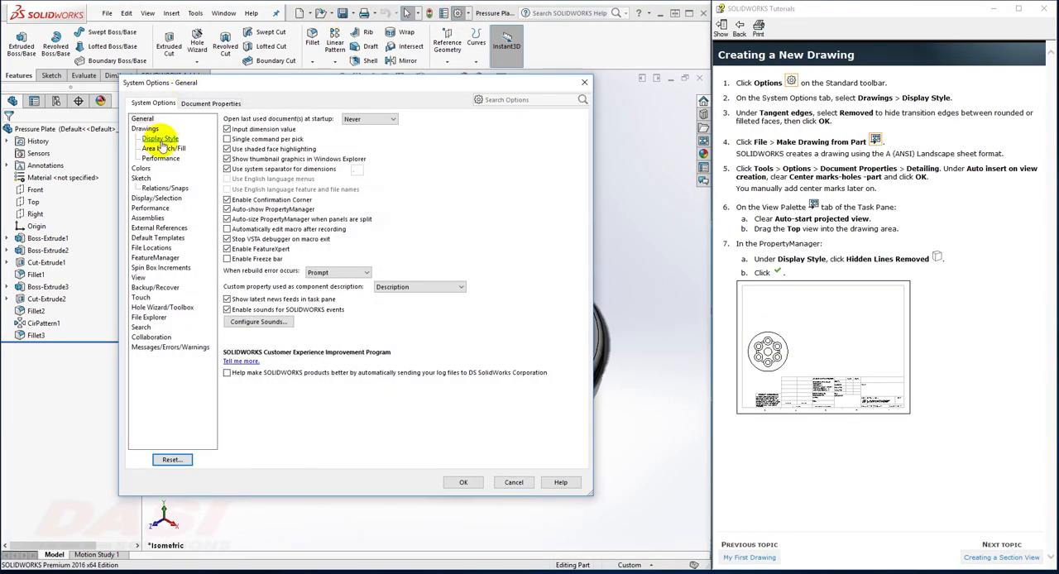
left_click(157, 138)
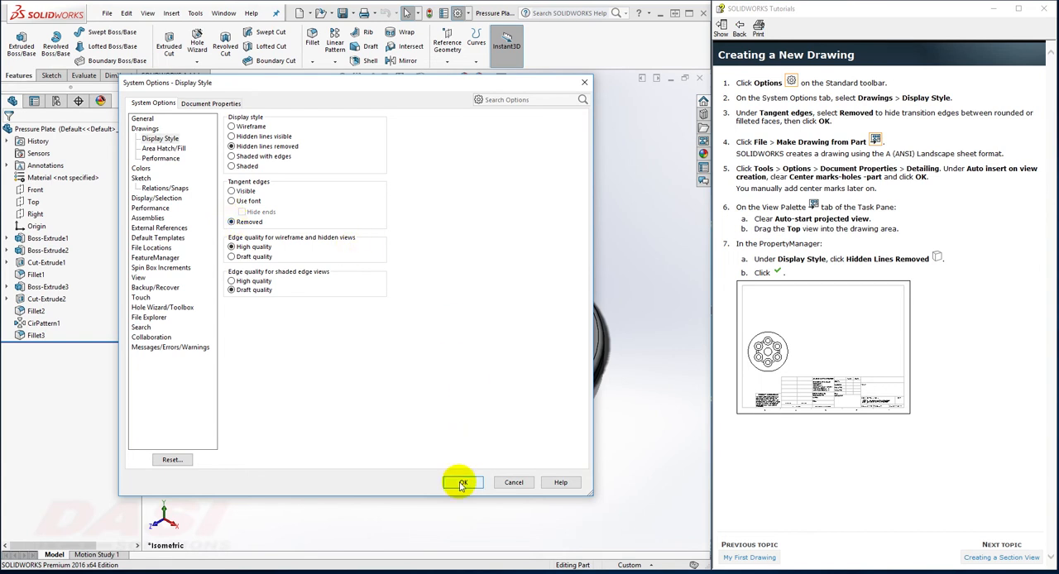
left_click(462, 482)
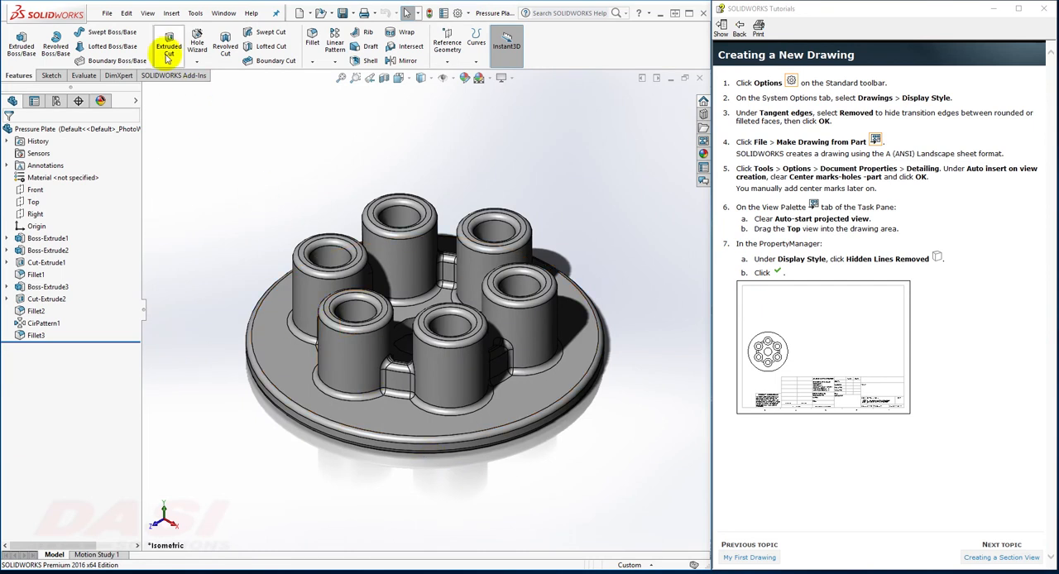
Use File > Make Drawing from Part to start a Pressure Plate drawing sheet.
left_click(106, 14)
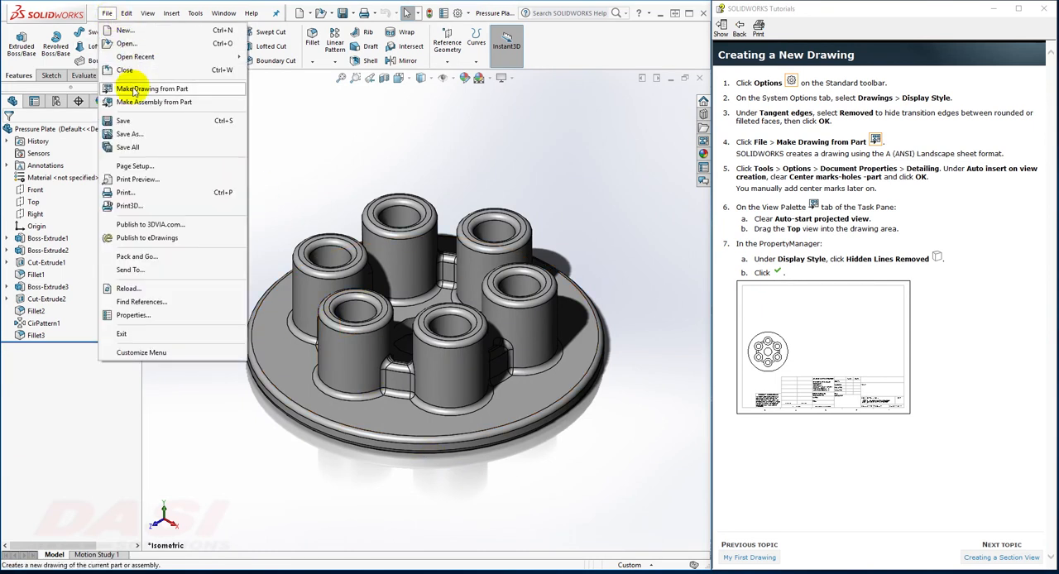
left_click(150, 89)
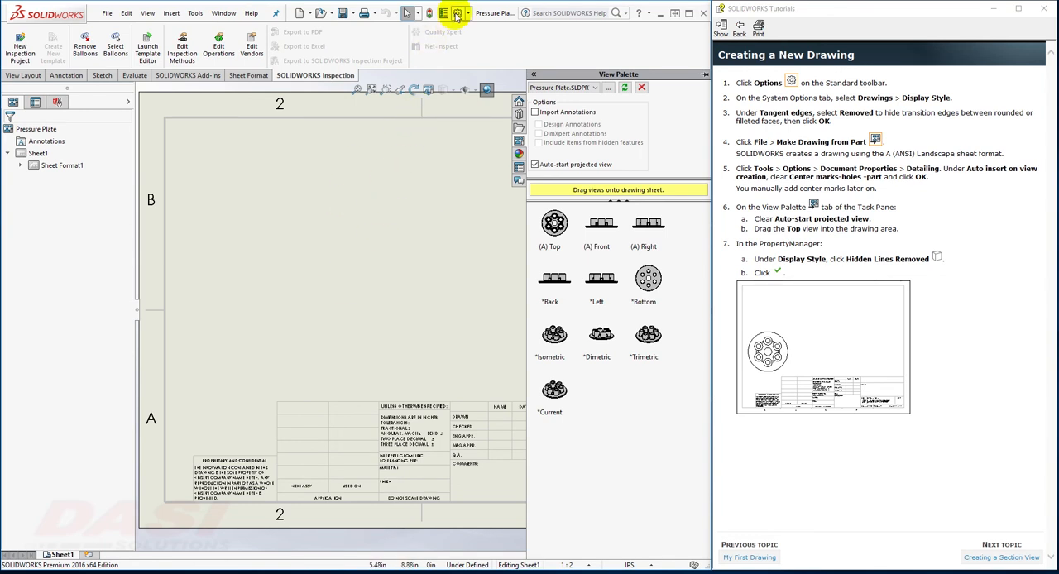
Clear the 'Center marks-holes -part' option in Document Properties > Detailing.
left_click(455, 12)
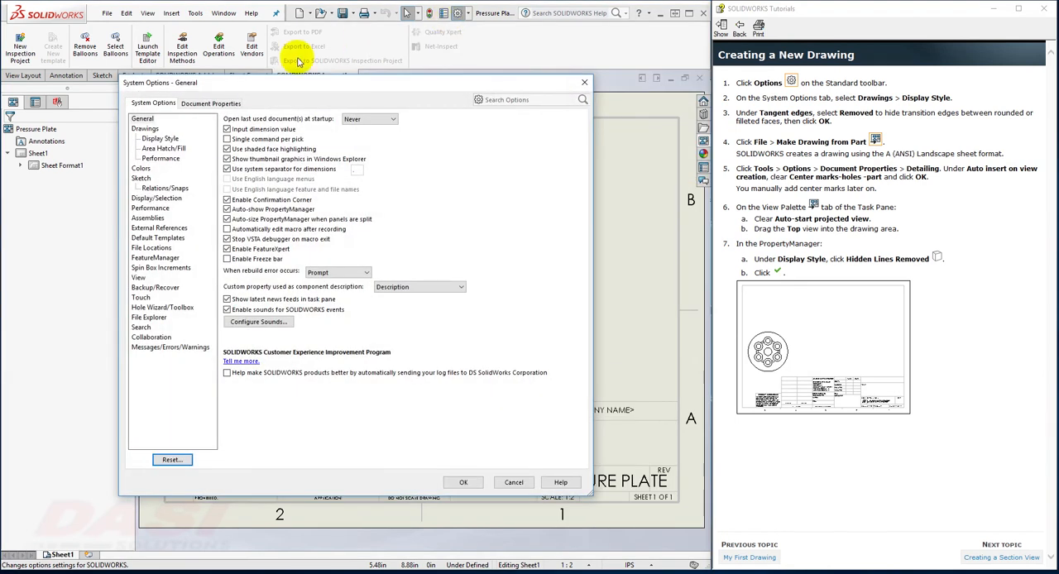
left_click(211, 103)
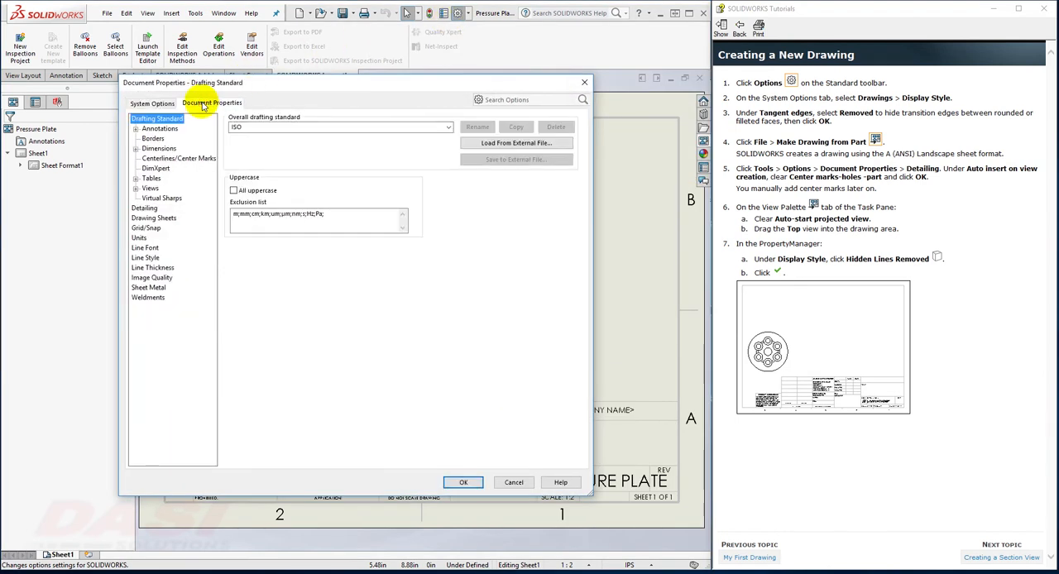
left_click(145, 208)
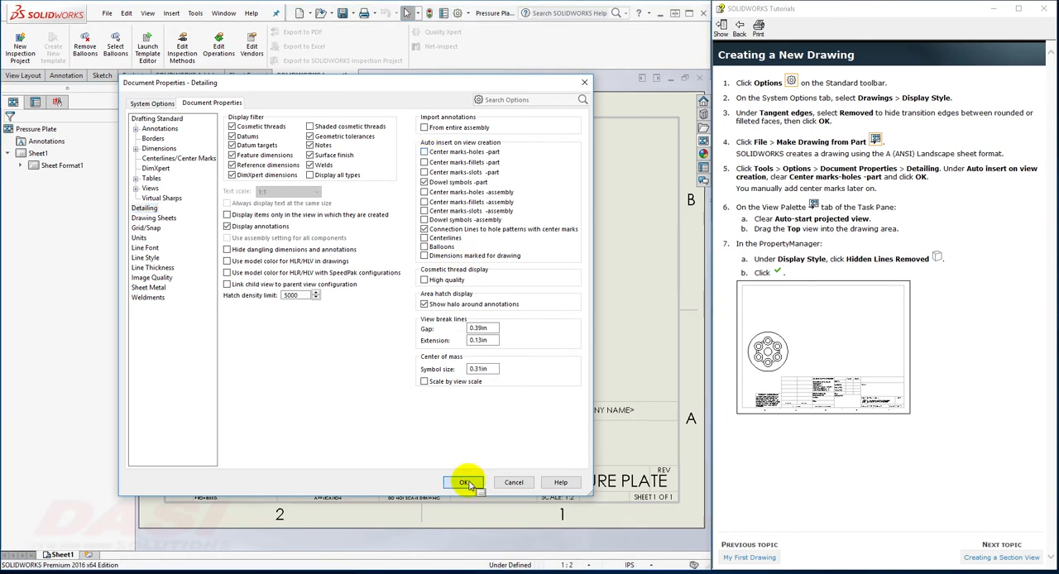
left_click(465, 482)
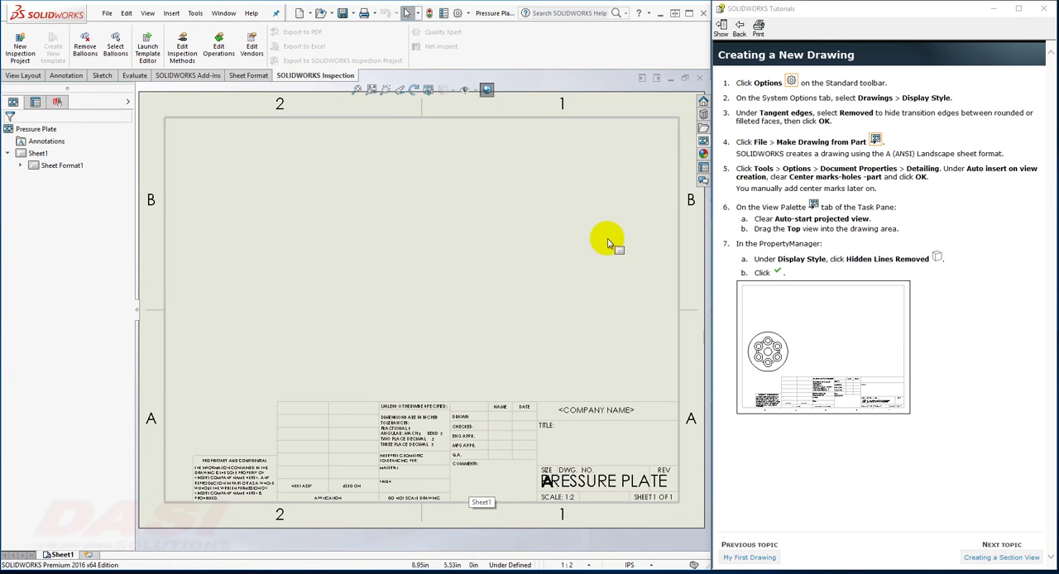
mouse_move(703, 141)
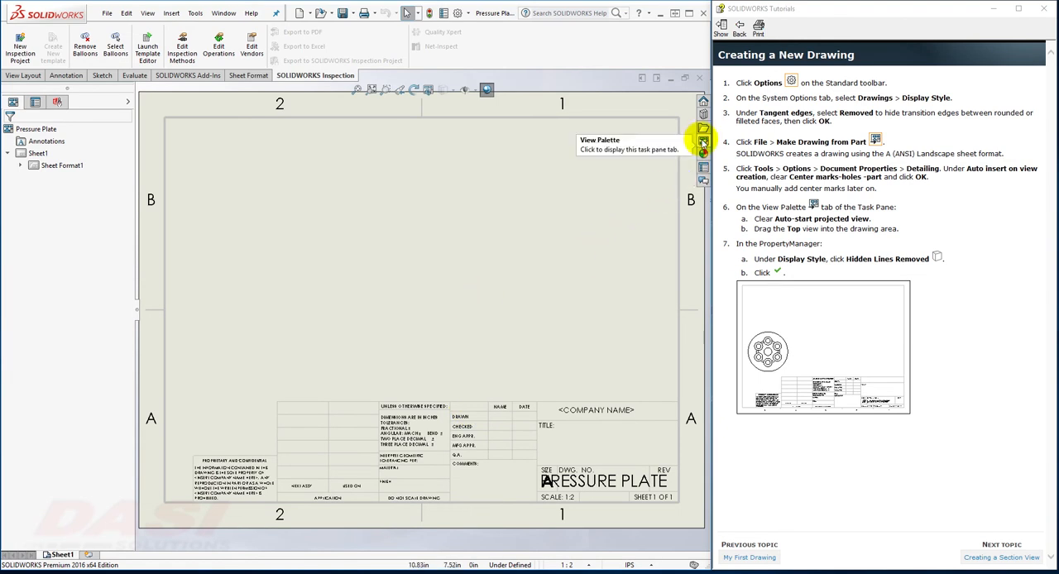
Drag the (A) Top view from the View Palette onto the sheet's left side.
left_click(702, 142)
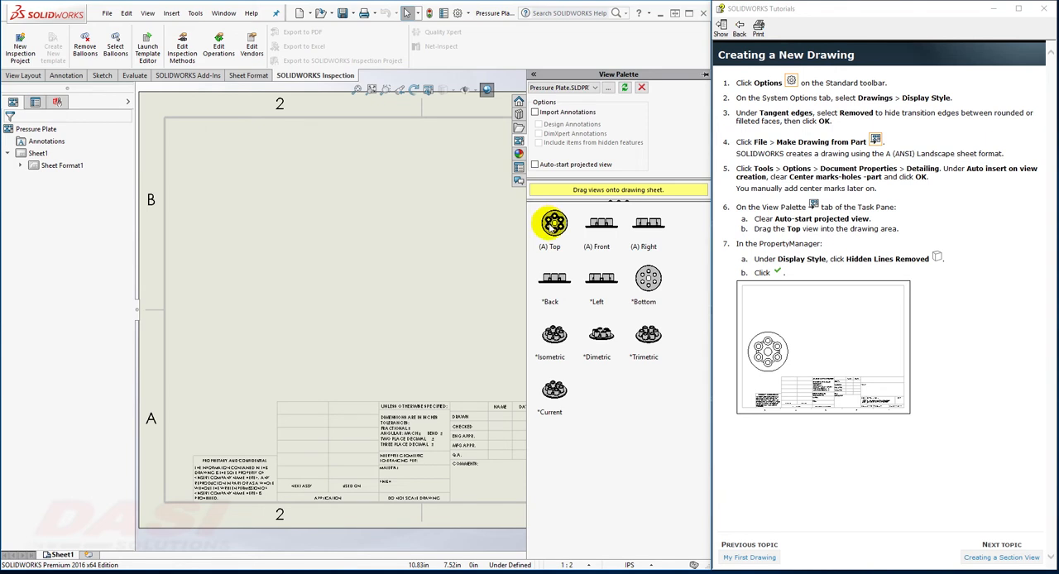
left_click_drag(550, 224, 252, 310)
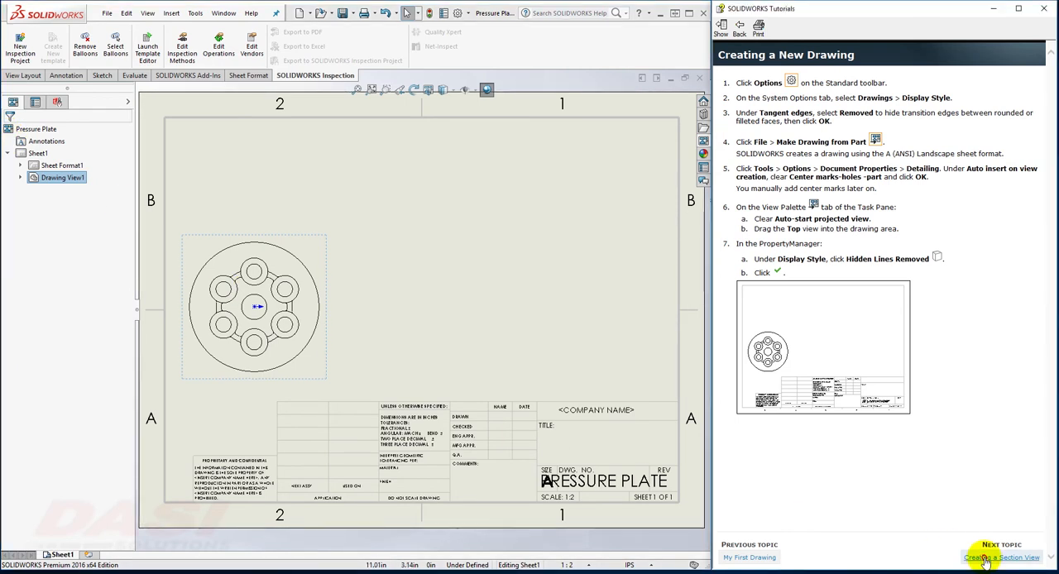
Cut vertical section A-A through the plate centre, place it right, and flip direction.
left_click(1001, 557)
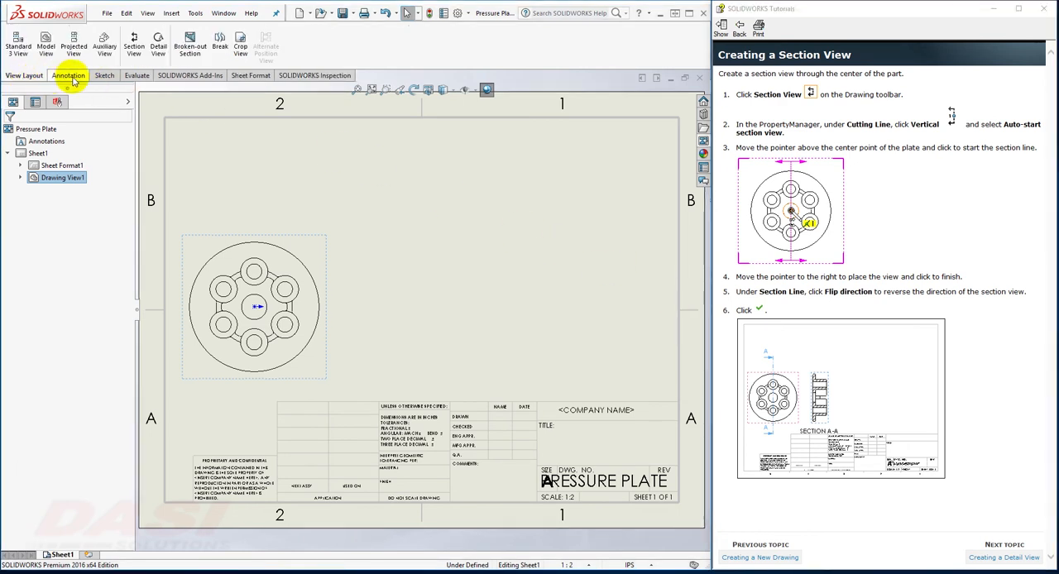
left_click(133, 43)
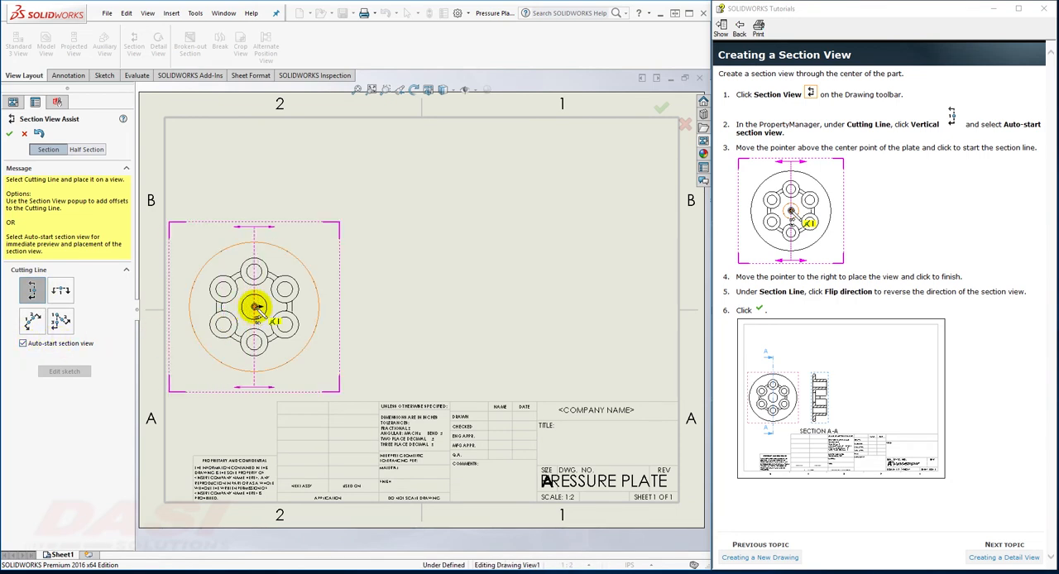
left_click(254, 308)
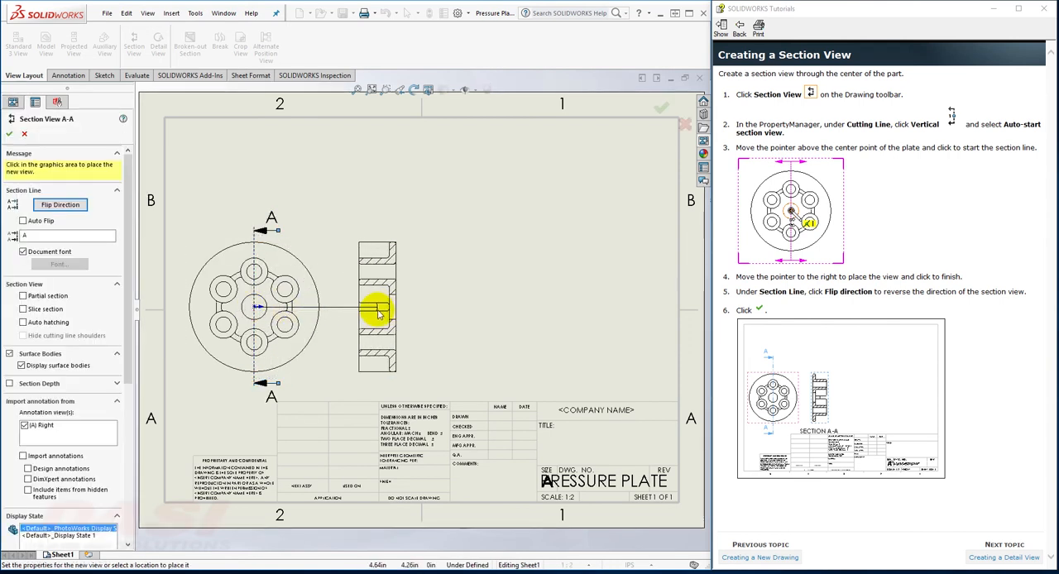
left_click(377, 307)
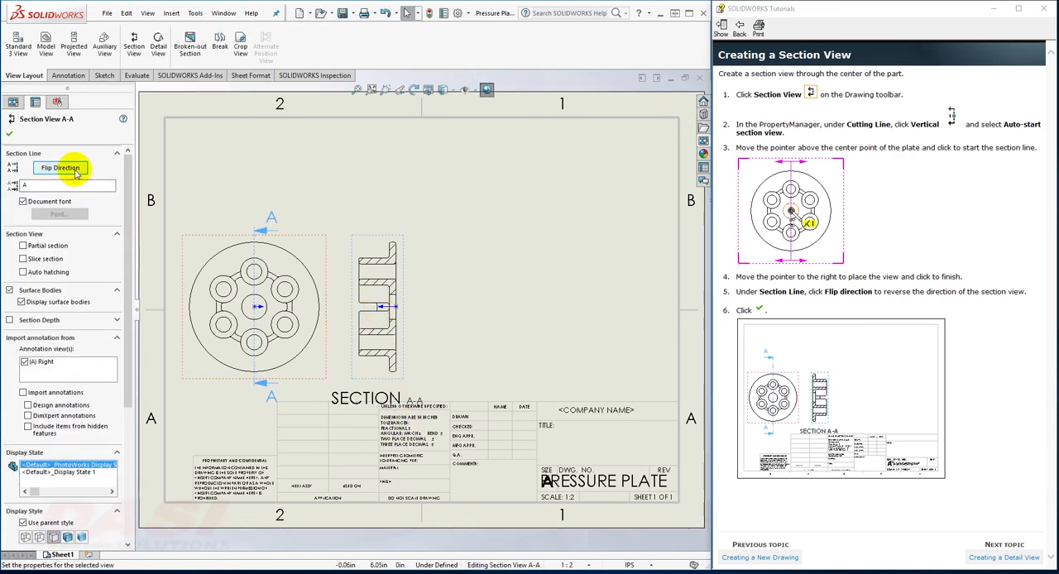
left_click(60, 167)
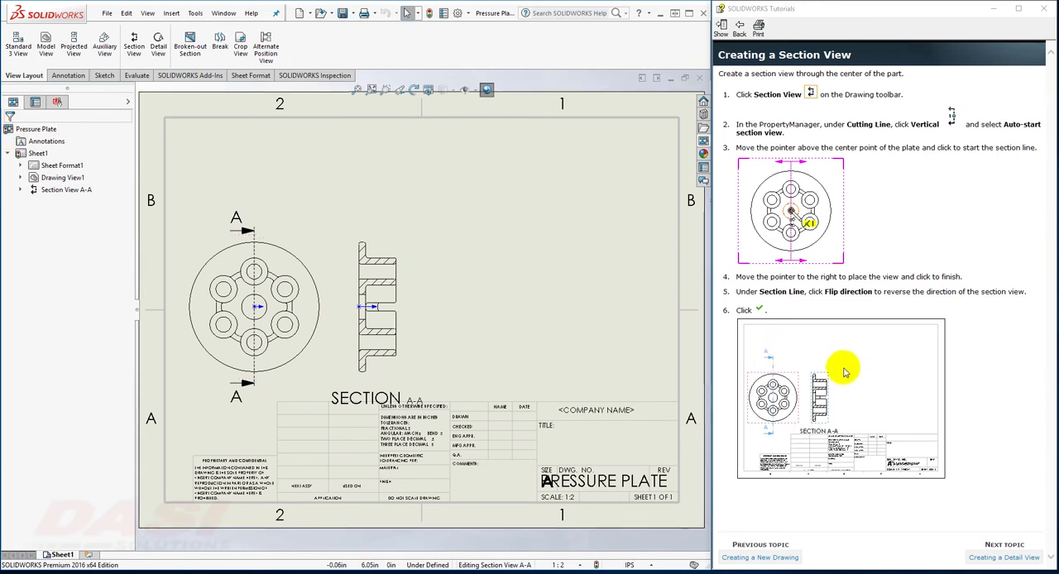
mouse_move(492, 68)
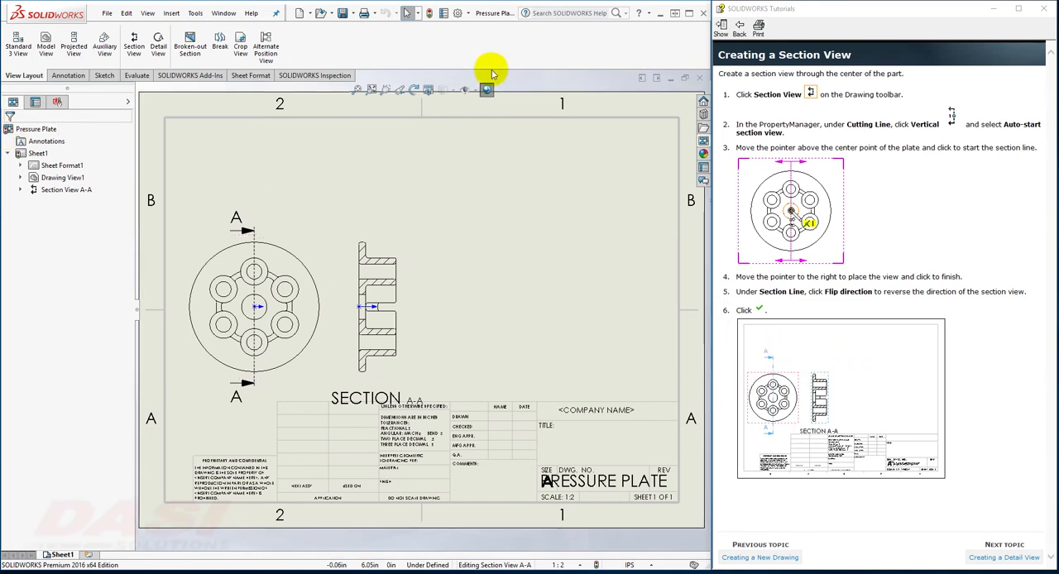
mouse_move(458, 12)
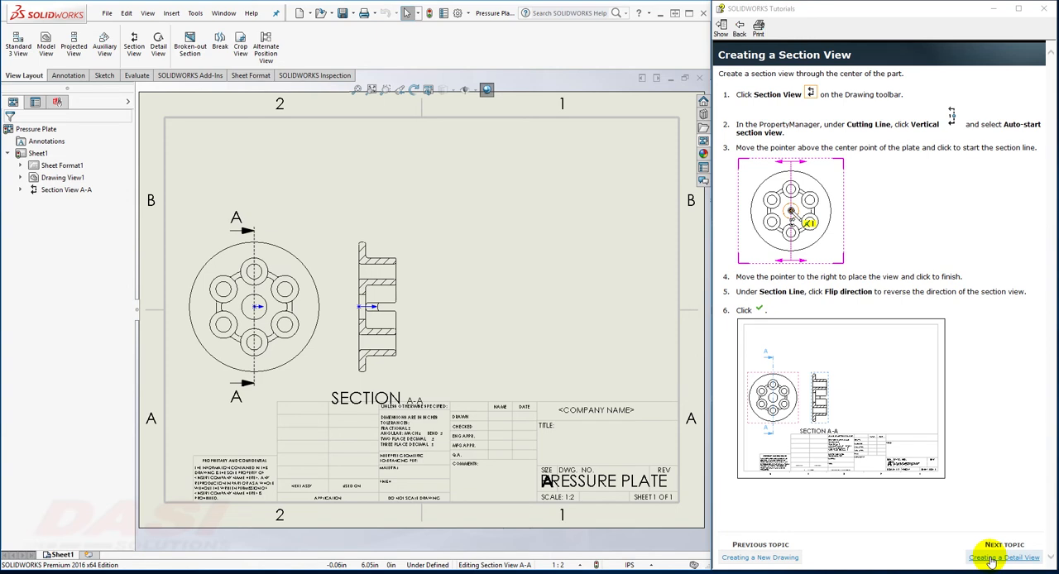
Circle part of section A-A and place 1:1 detail view B.
left_click(996, 557)
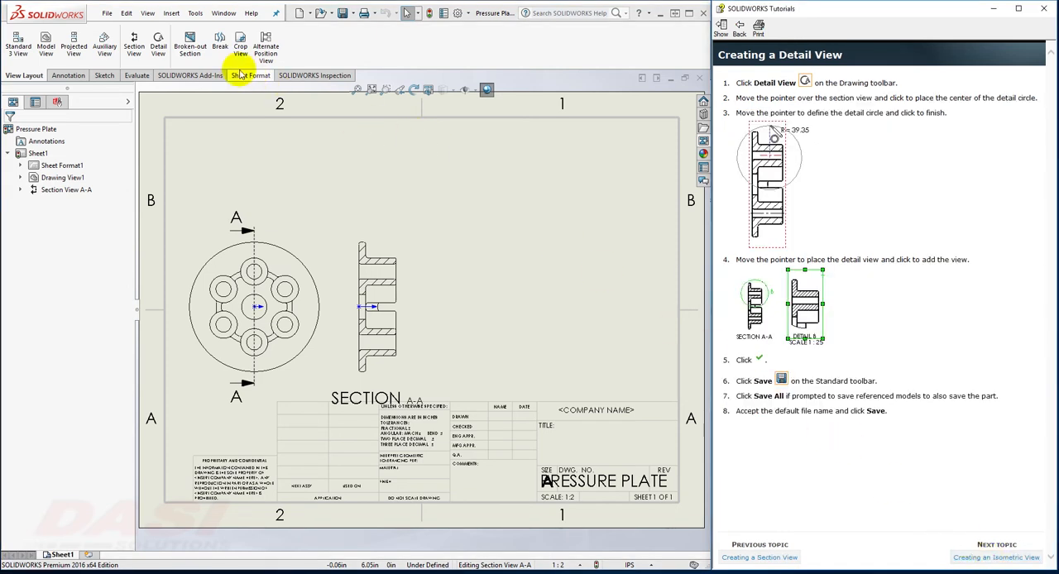
left_click(158, 41)
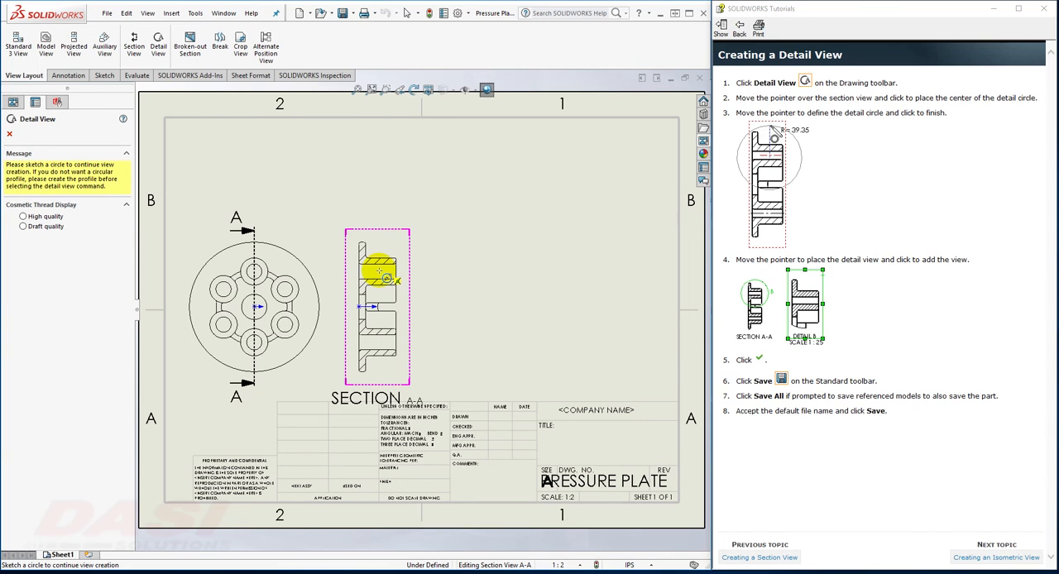
left_click(380, 273)
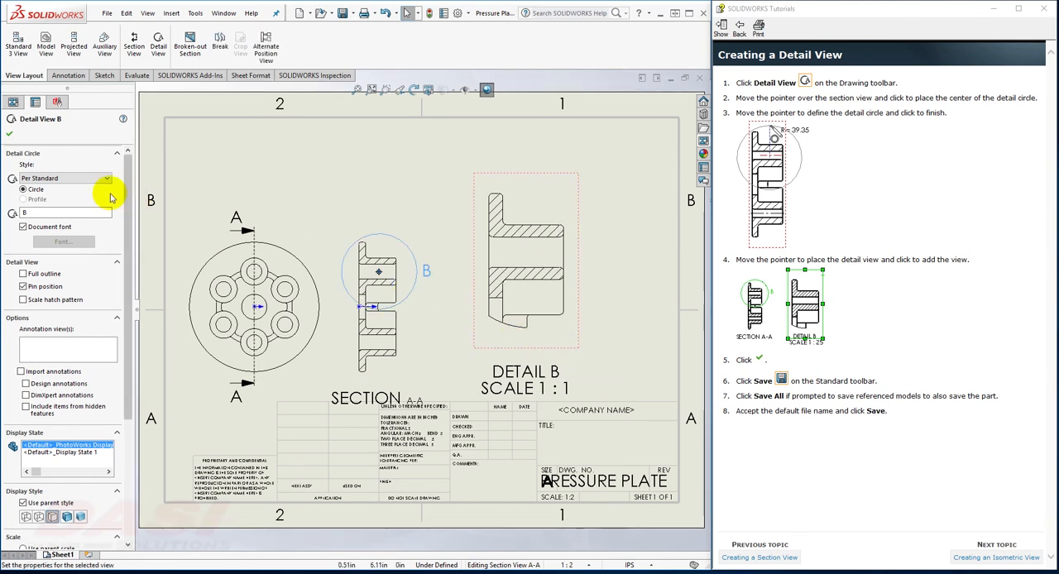
mouse_move(11, 135)
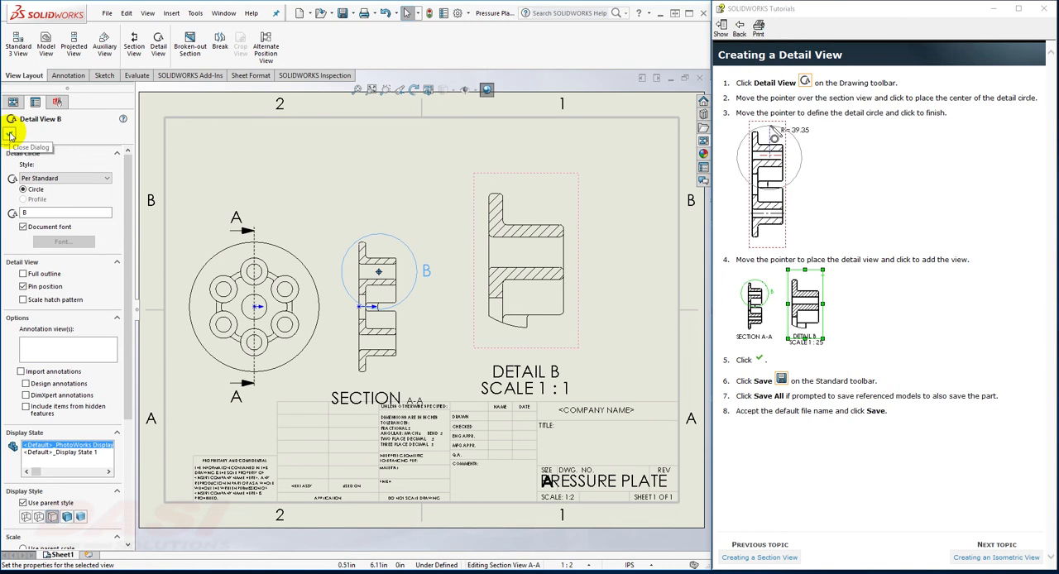
left_click(12, 137)
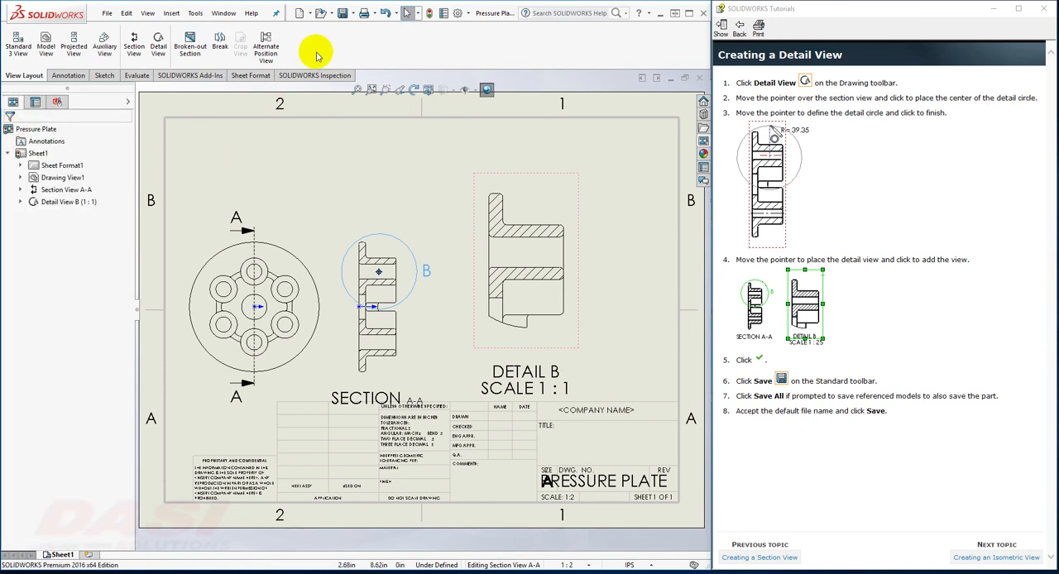
Save the drawing and its referenced part with Save All under the default name.
left_click(341, 12)
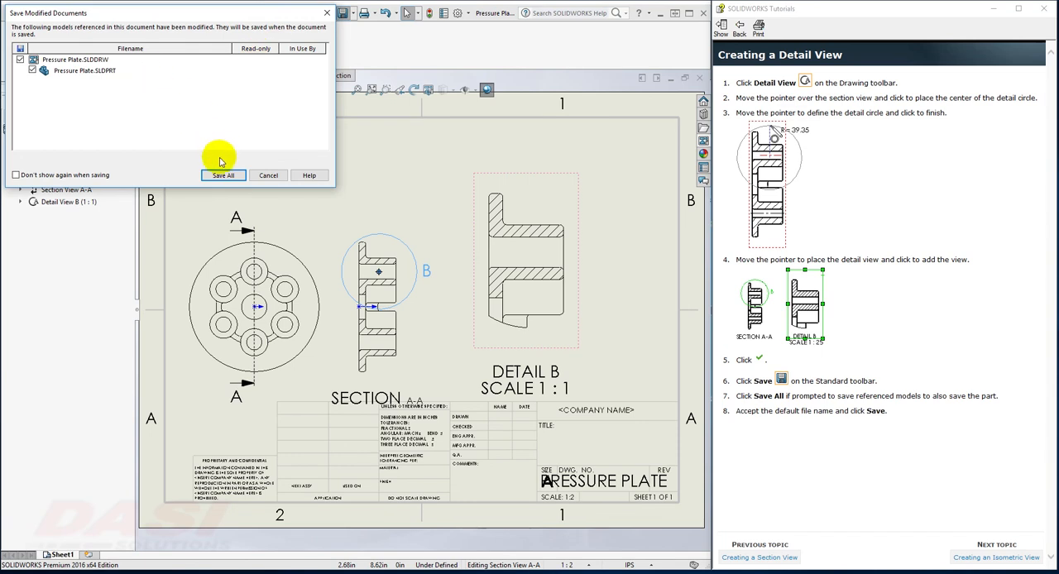
left_click(222, 175)
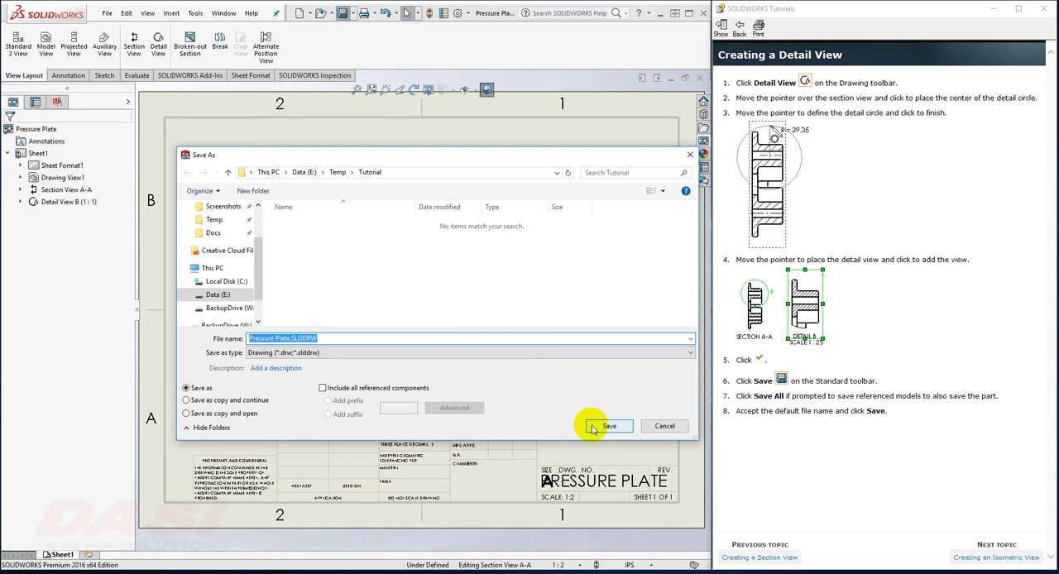
left_click(609, 425)
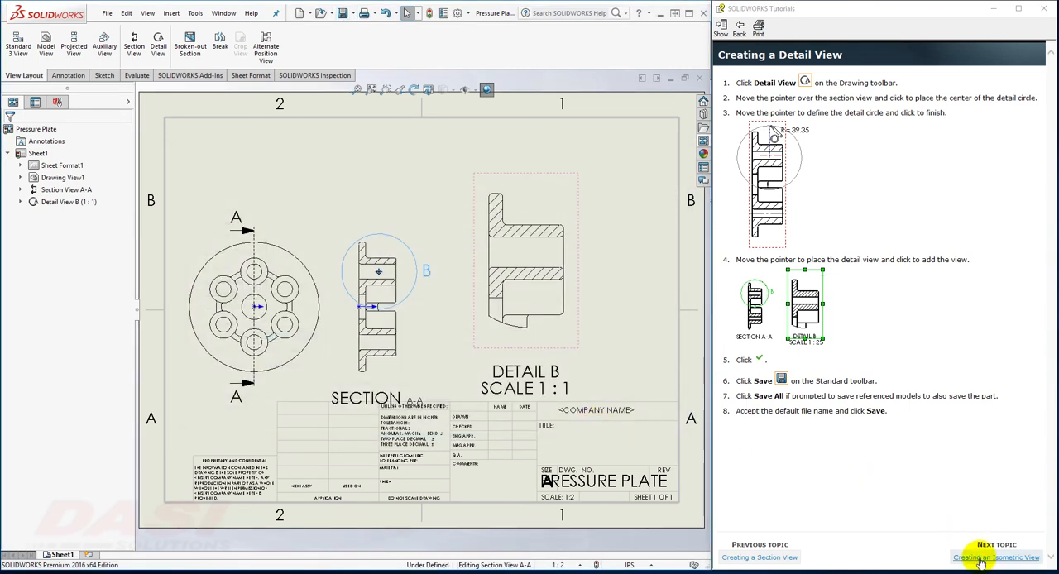
Insert a shaded isometric model view of Pressure Plate at the sheet's upper left.
left_click(995, 557)
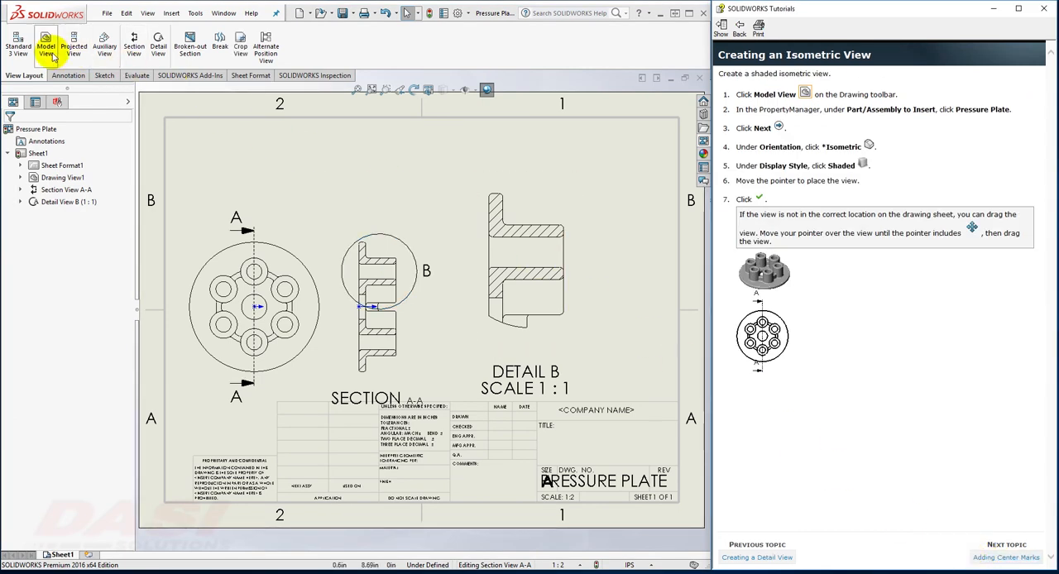
left_click(46, 46)
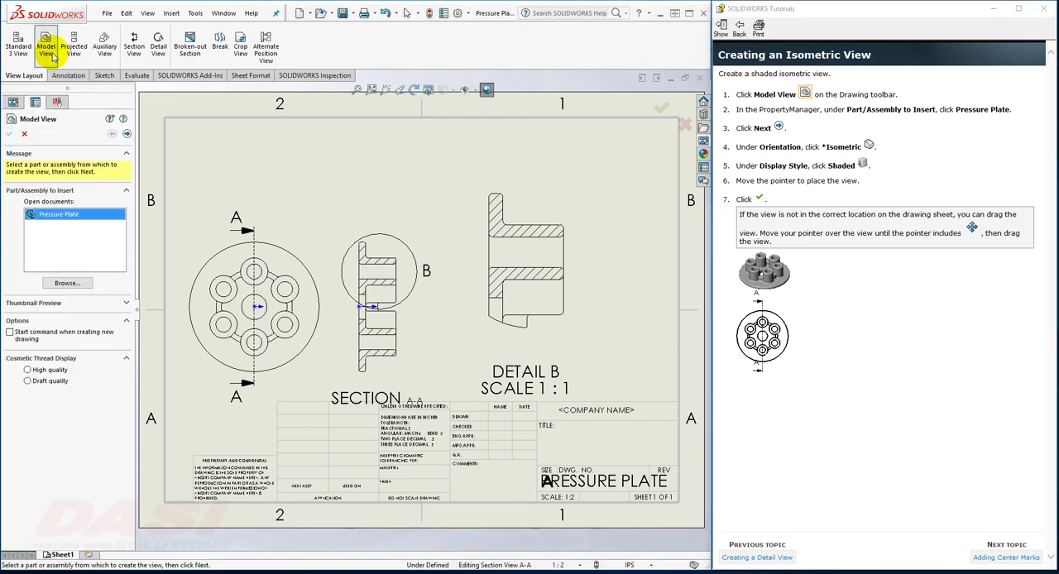
left_click(58, 214)
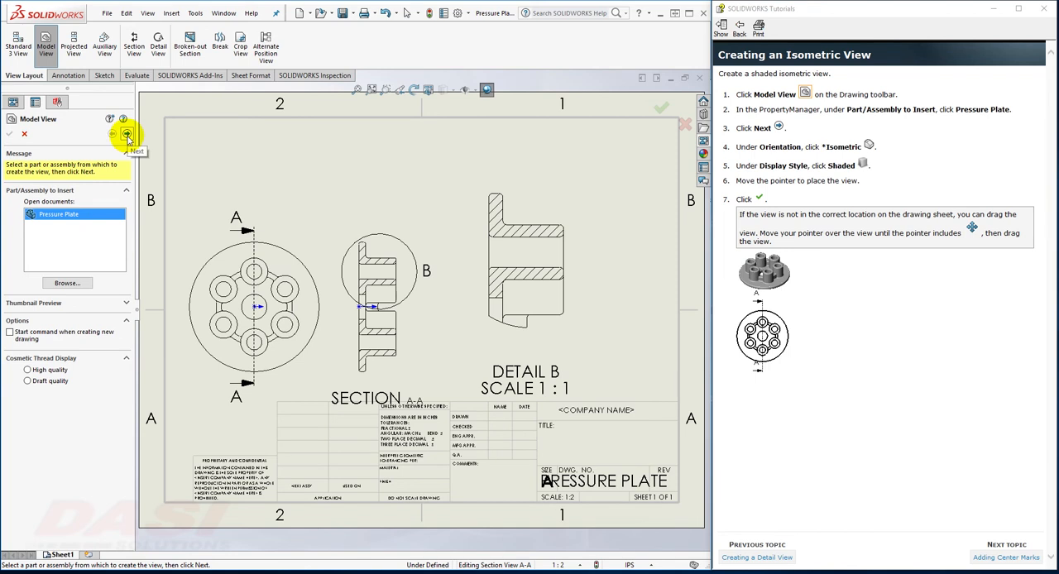
left_click(126, 134)
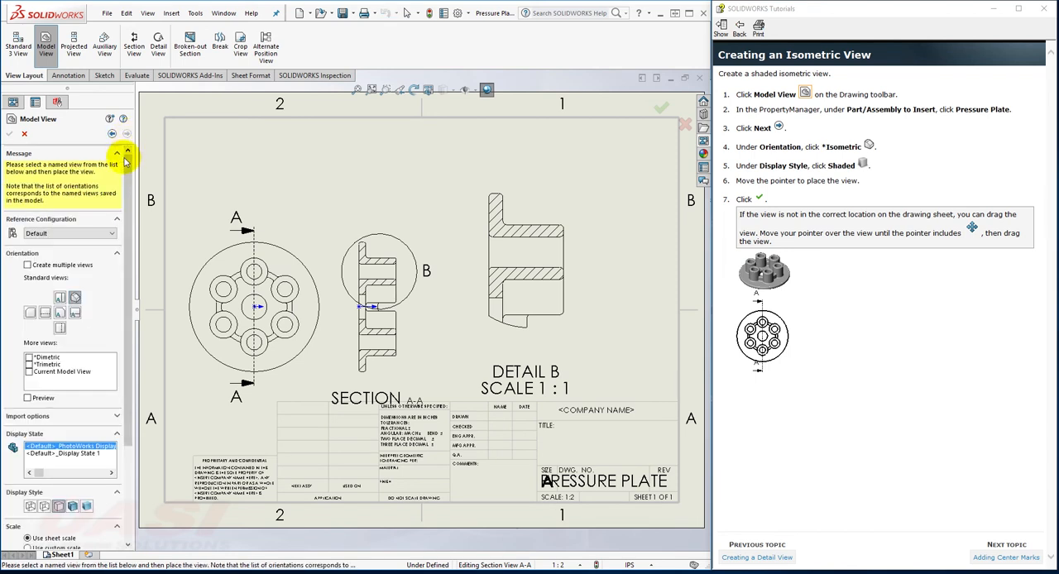
mouse_move(75, 298)
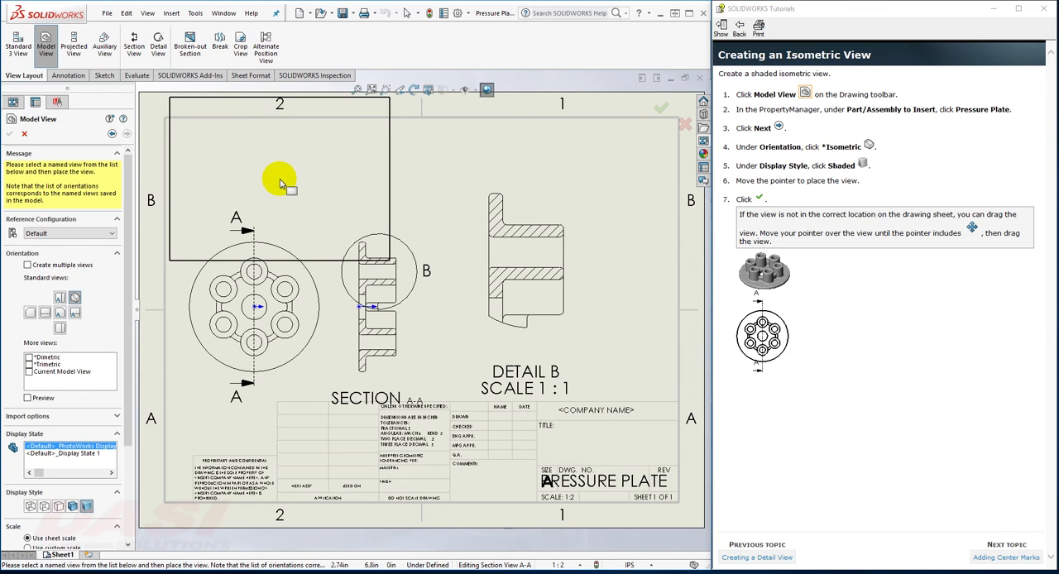
left_click(280, 186)
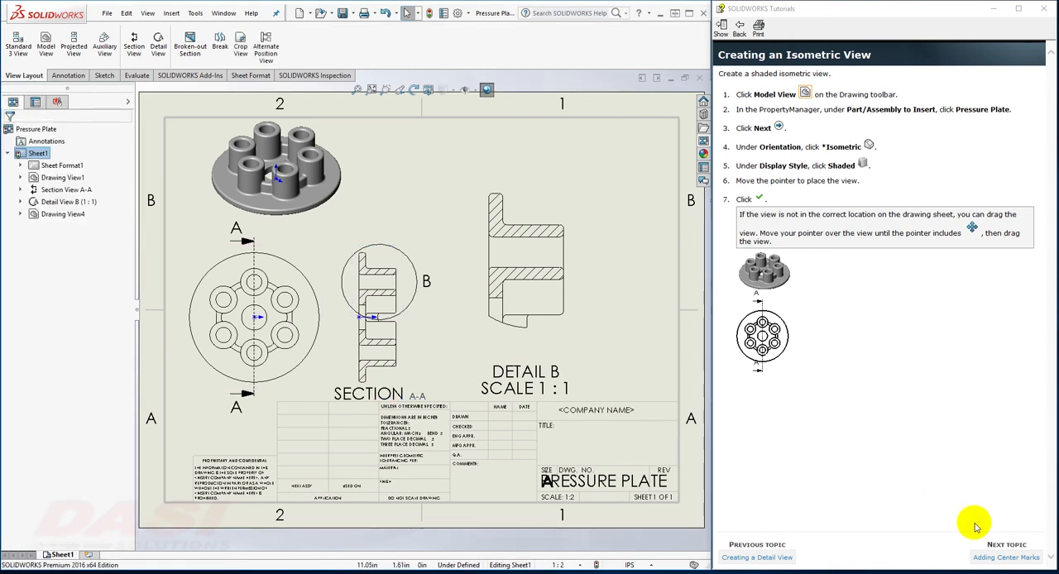
left_click(1006, 557)
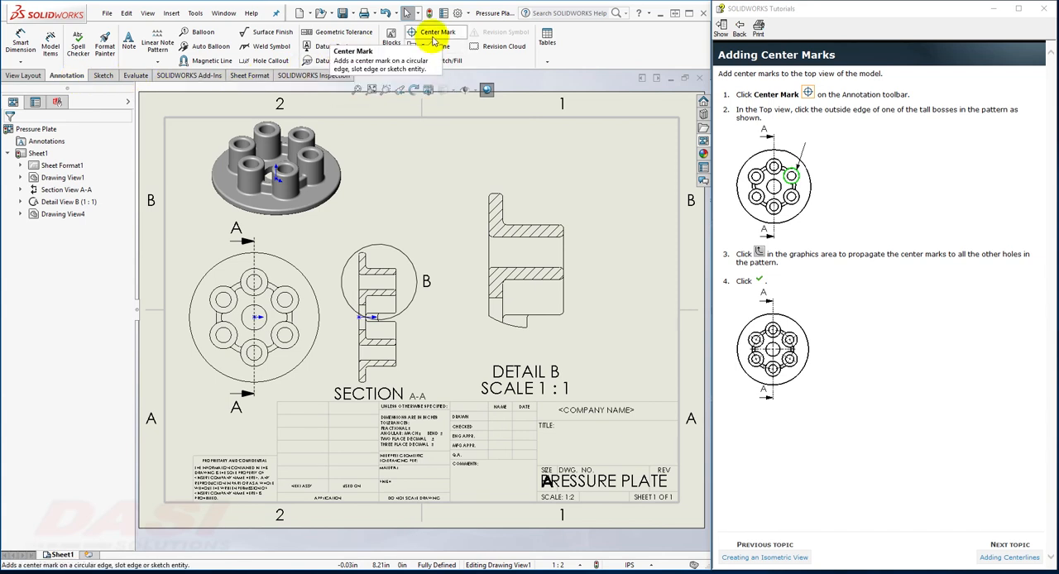
Add center marks to a tall boss in the top view, propagated across the pattern.
left_click(436, 31)
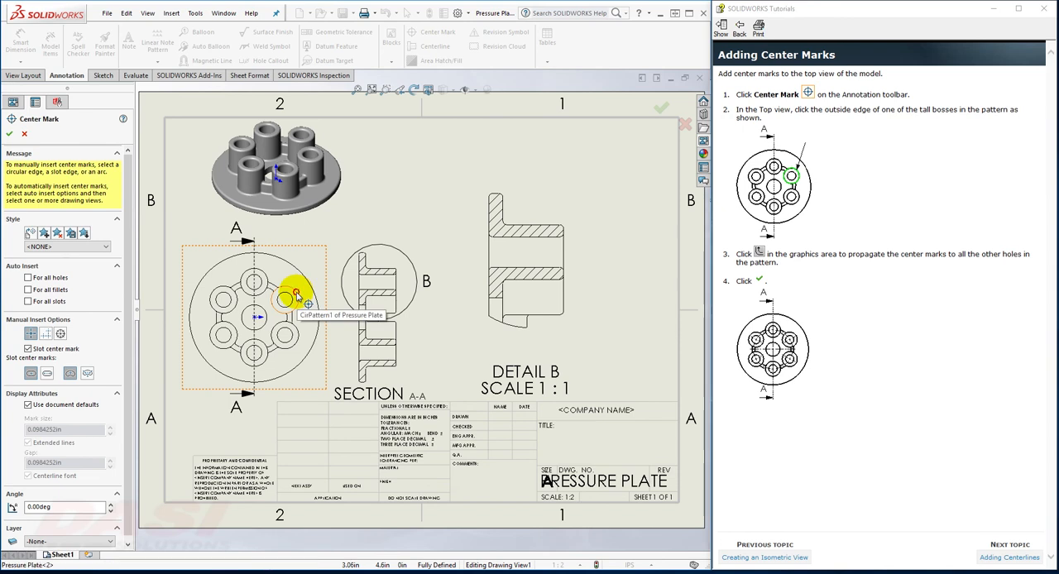
left_click(295, 297)
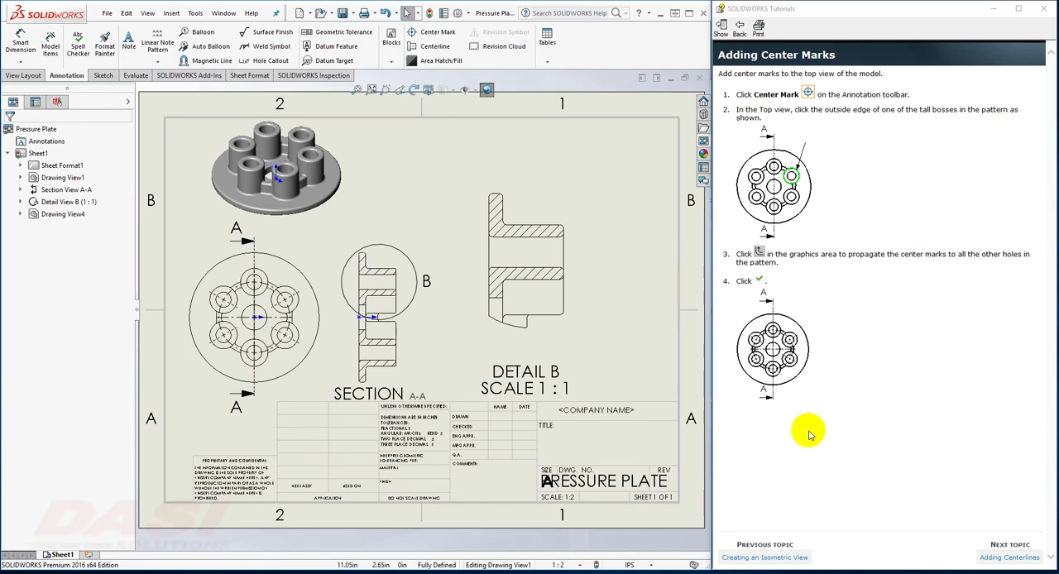
left_click(1008, 557)
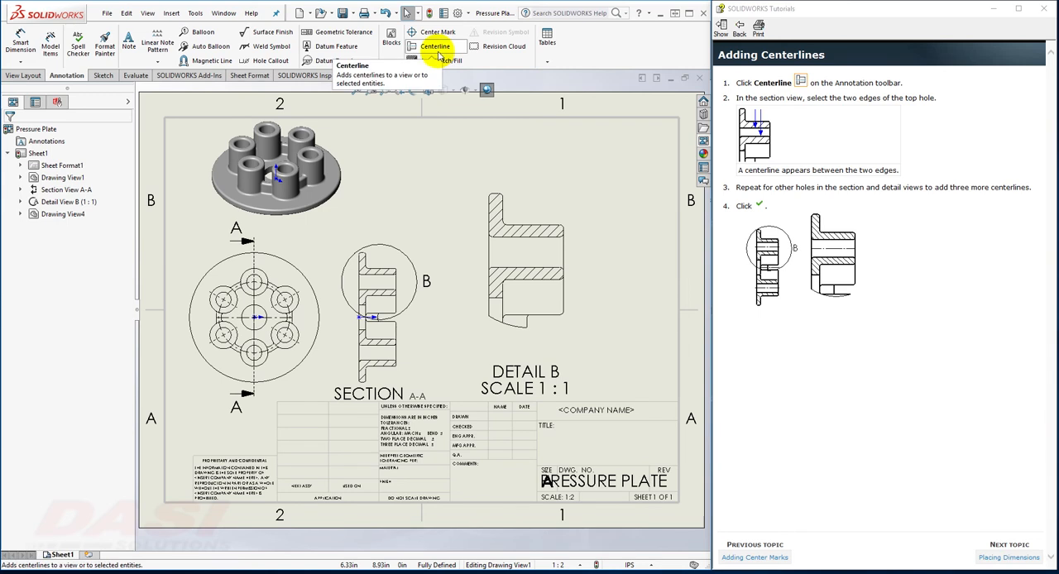
Add centerlines through the top hole in section A-A and the hole in detail B, then advance the lesson.
left_click(434, 46)
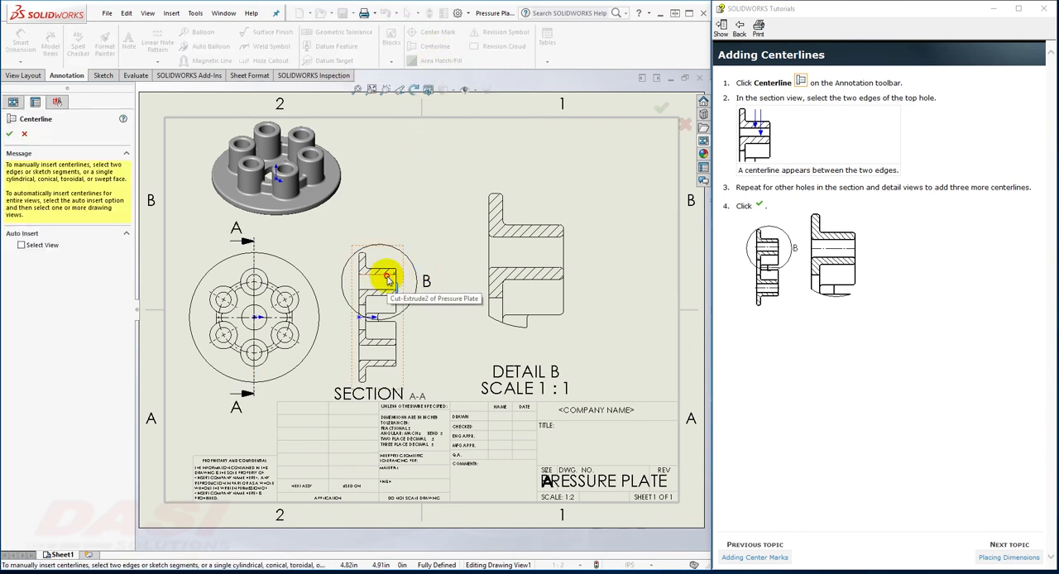
left_click(387, 290)
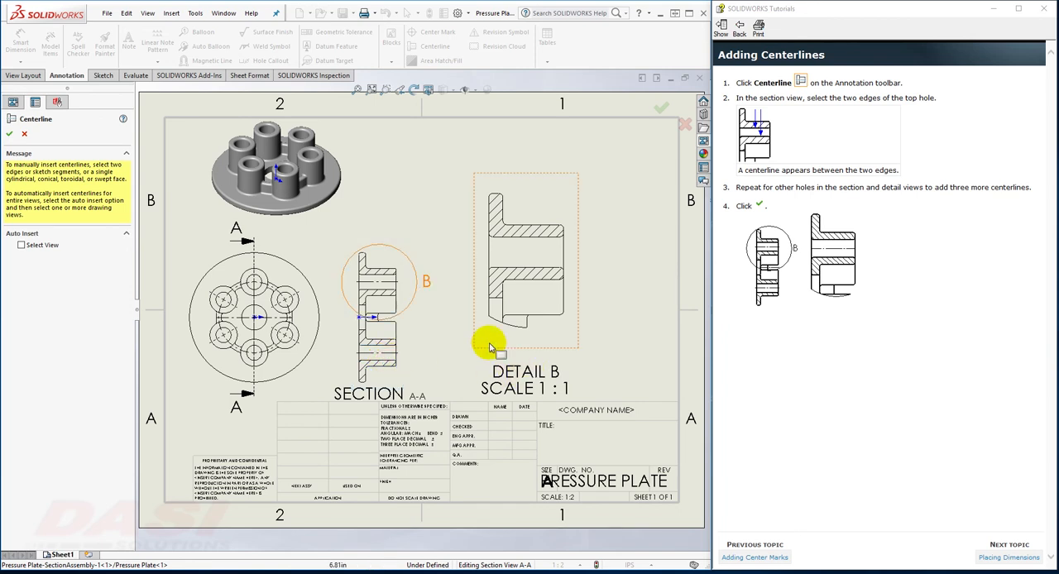
mouse_move(525, 273)
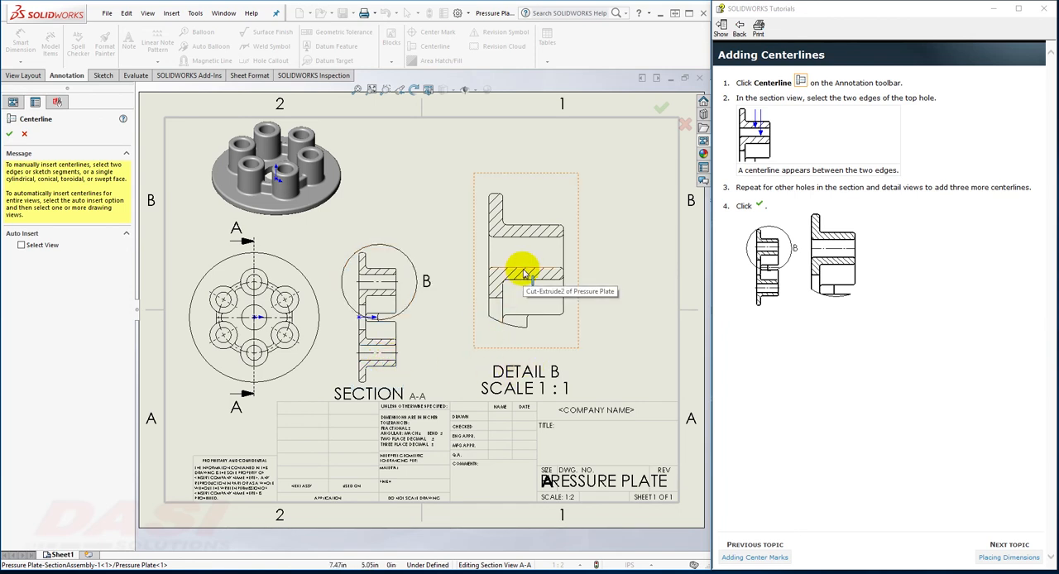
left_click(526, 240)
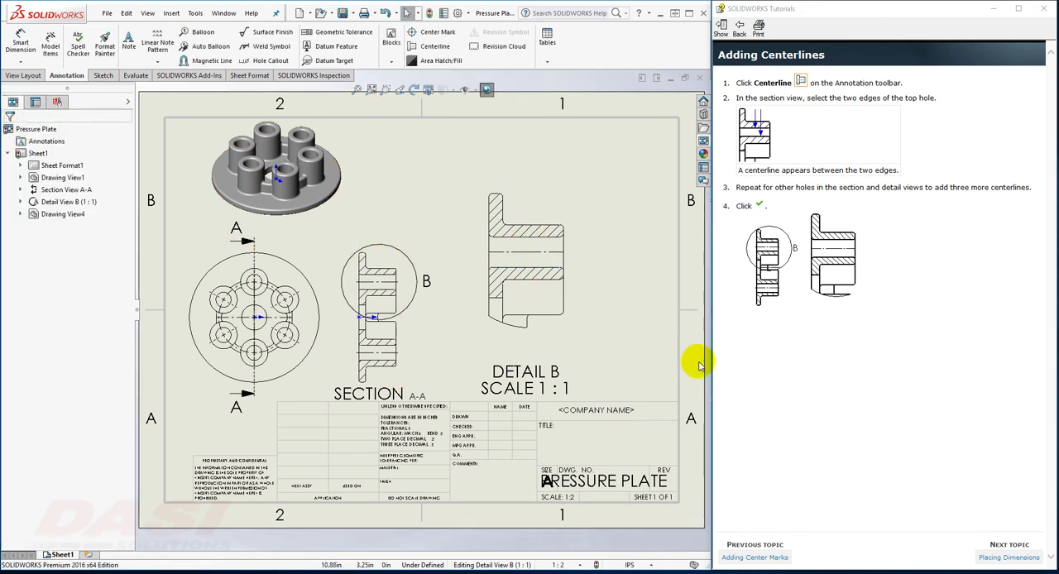
left_click(999, 557)
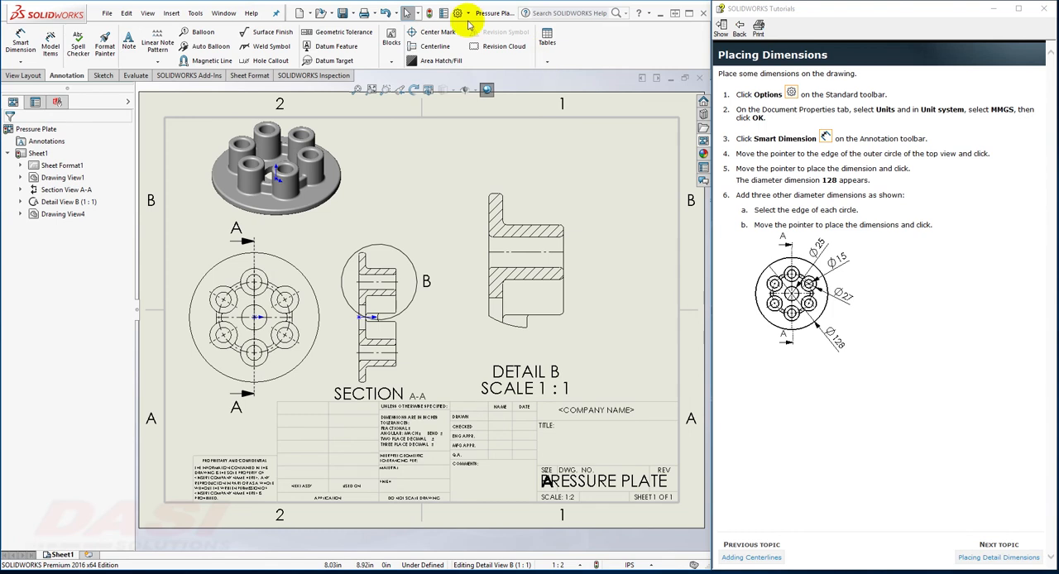
mouse_move(457, 13)
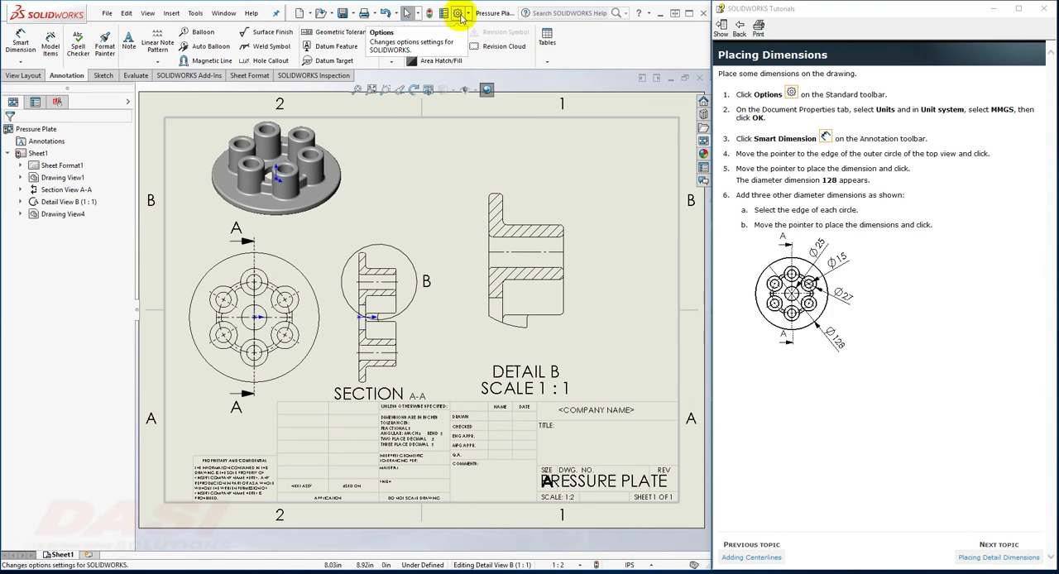
Set the document unit system to MMGS (millimetre, gram, second).
left_click(458, 13)
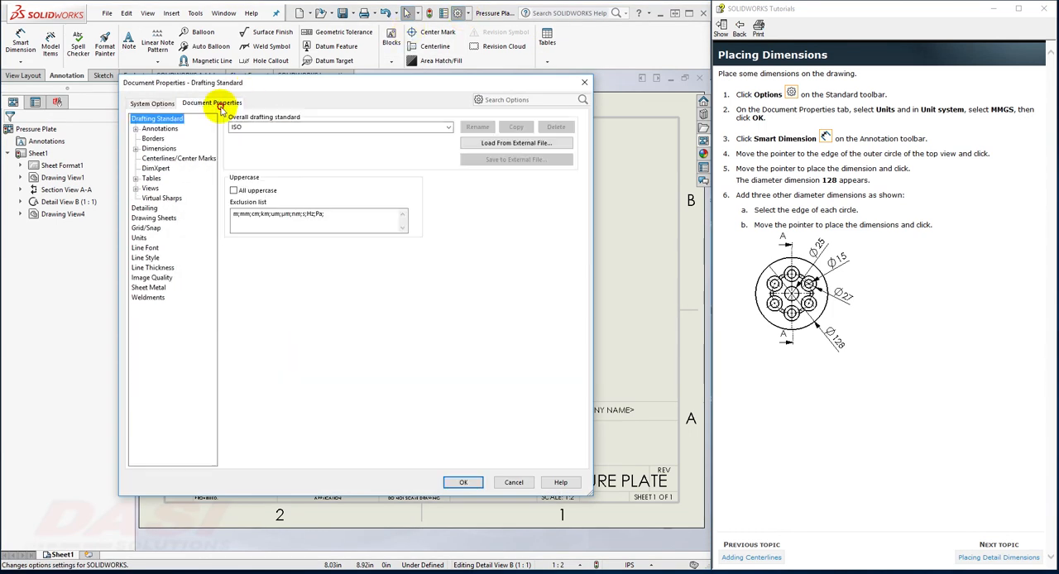
left_click(139, 238)
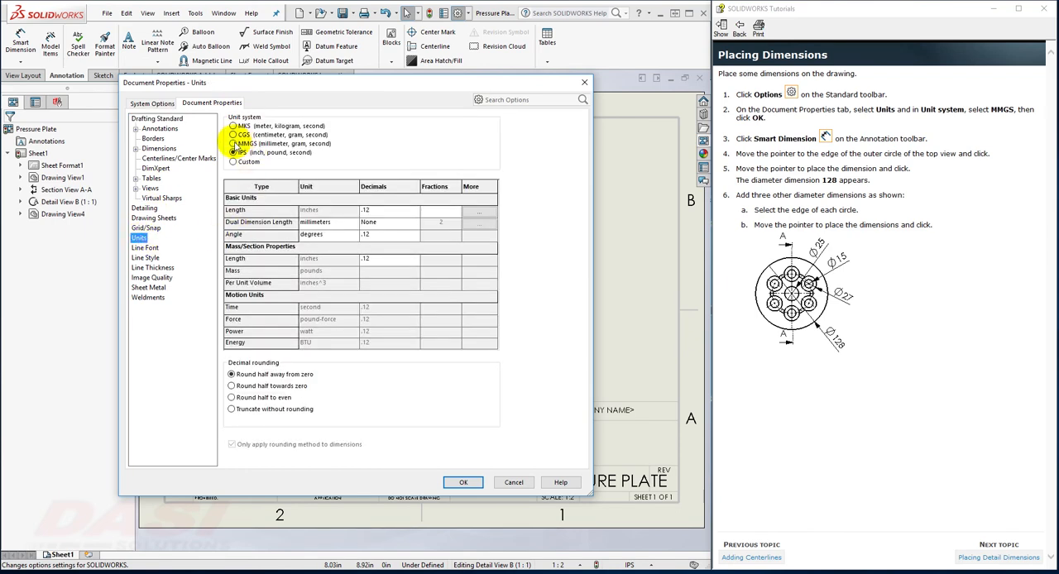
left_click(234, 143)
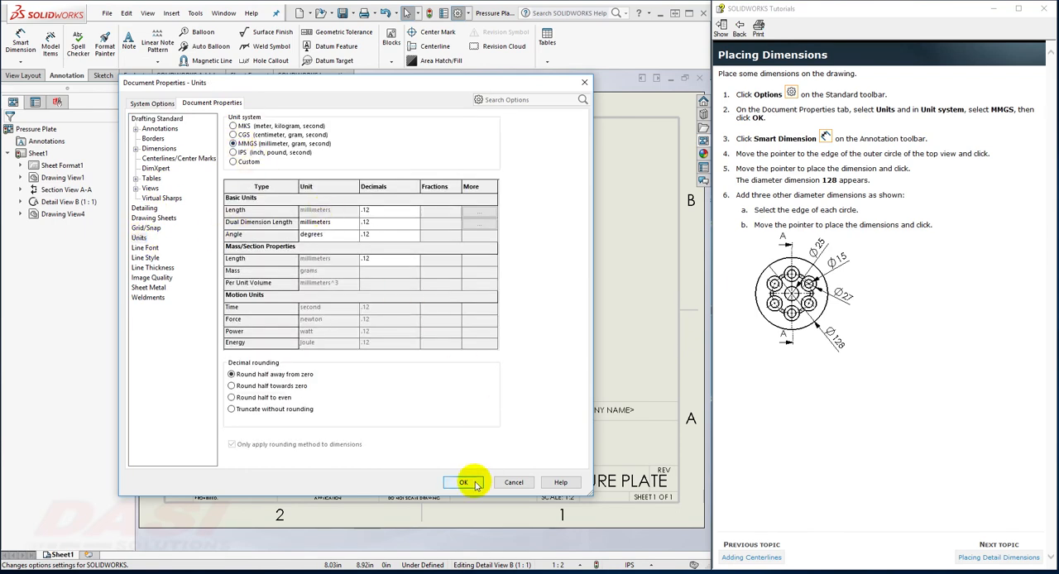
left_click(463, 482)
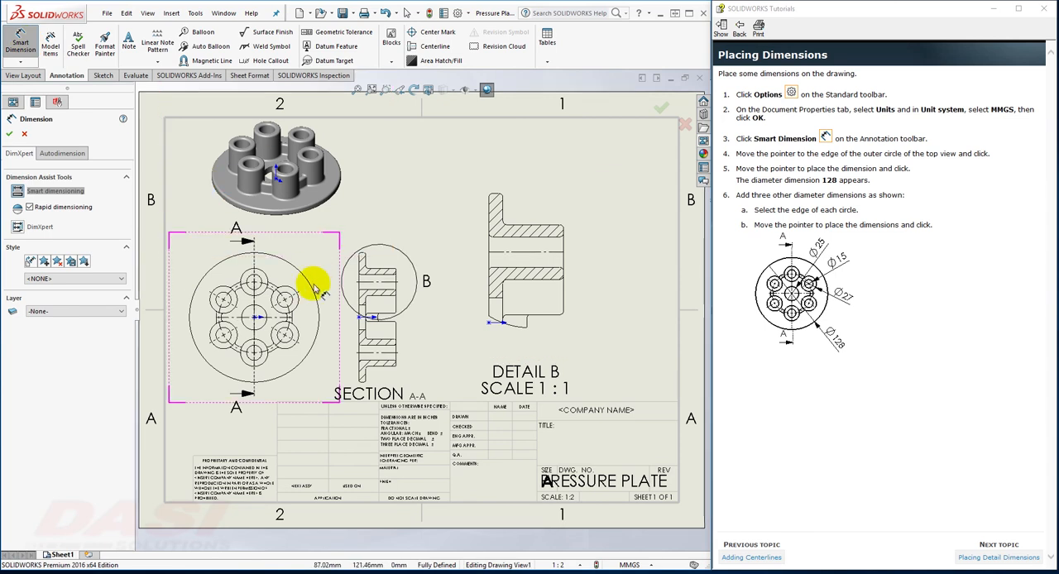
mouse_move(312, 289)
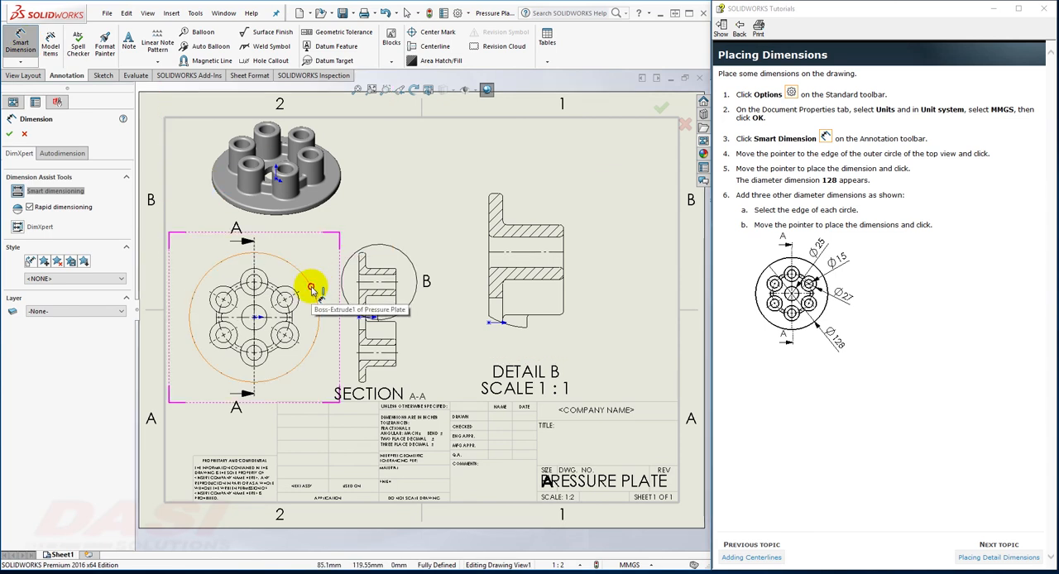
Place the 128 diameter dimension on the top view's outer circle, then advance the lesson.
left_click(312, 288)
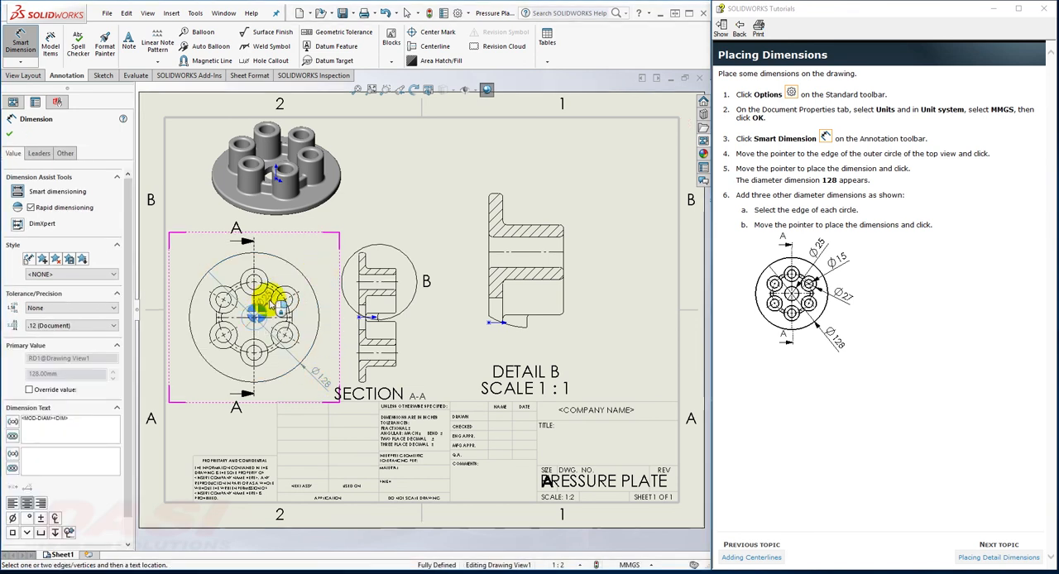
left_click(290, 289)
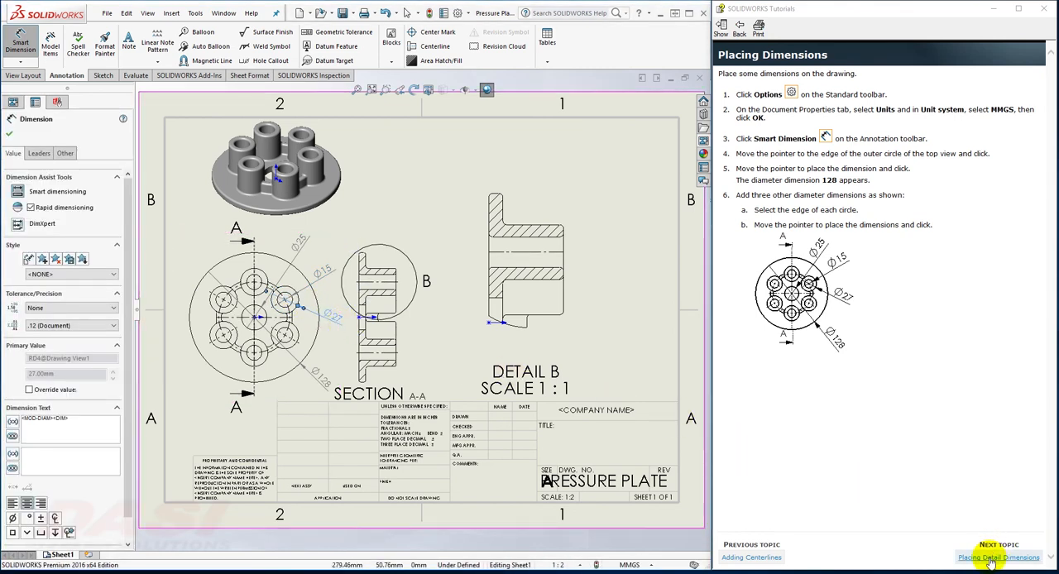
left_click(998, 557)
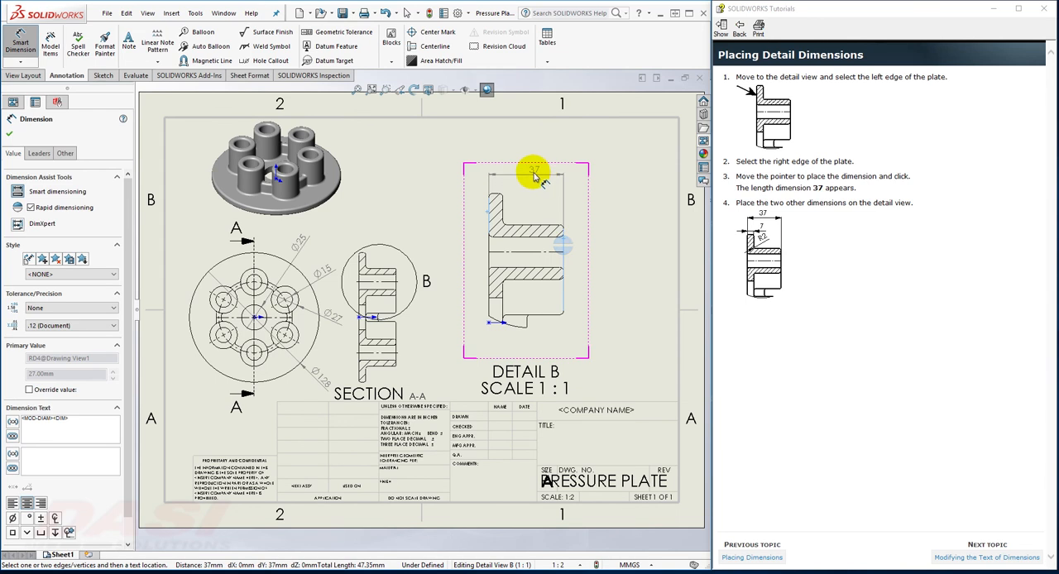
Place the 37 length dimension above the plate edge in detail view B.
left_click(536, 171)
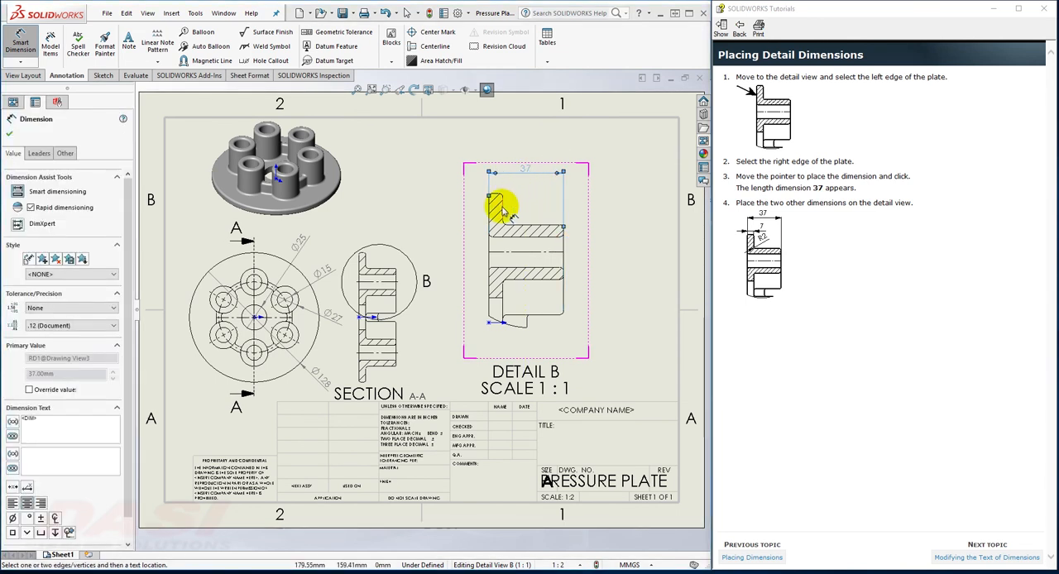
left_click(493, 207)
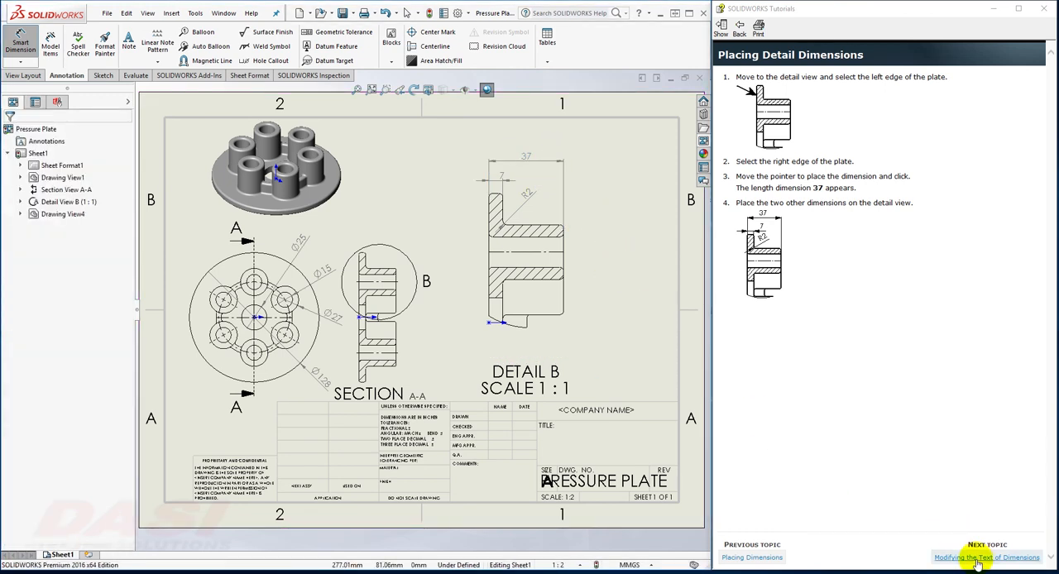
Edit dimension text to read 6x on the 27 and 15 diameters and THRU on the 25 hole.
left_click(986, 556)
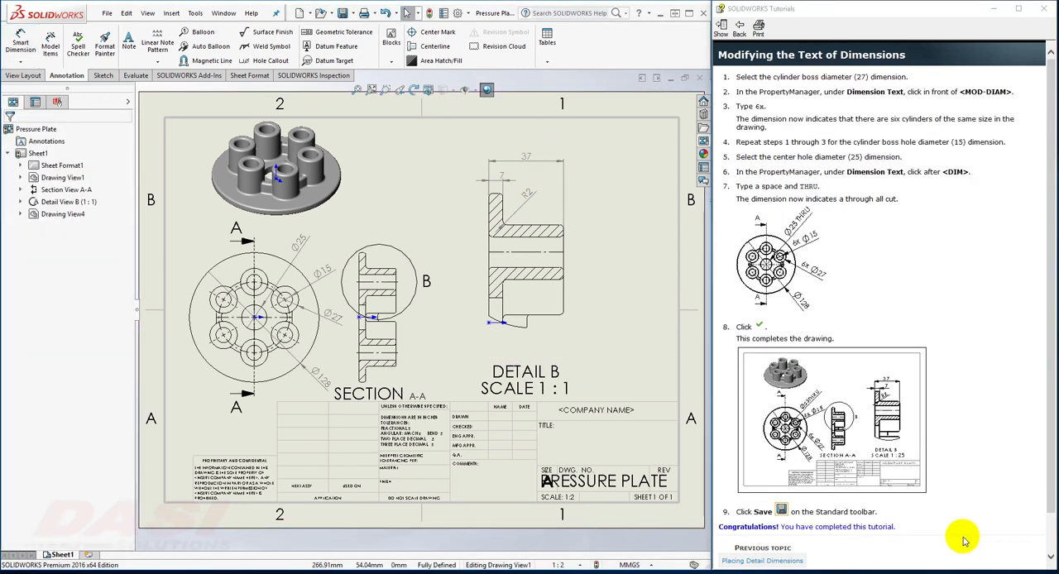
mouse_move(776, 229)
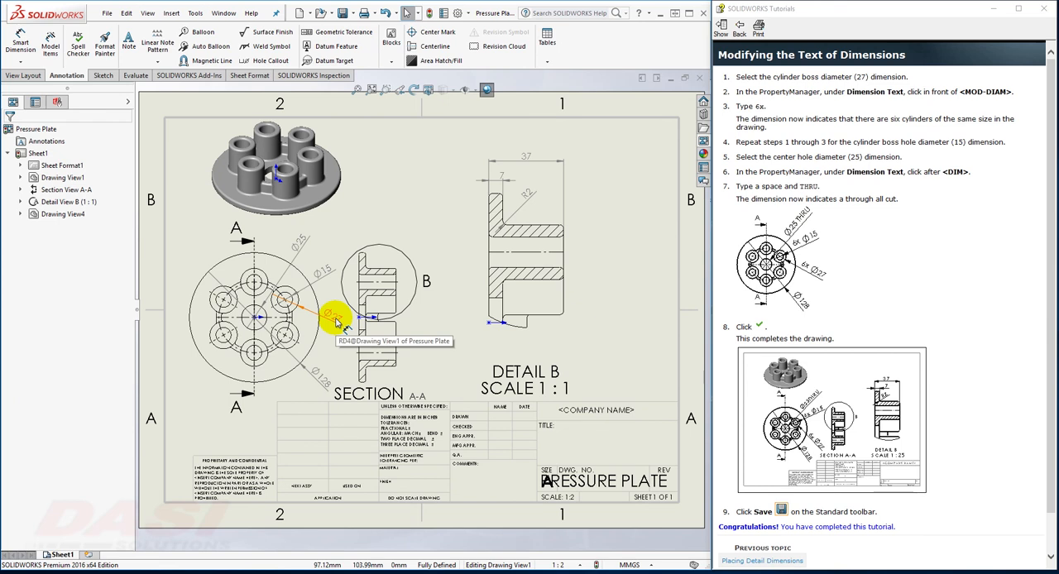
left_click(331, 317)
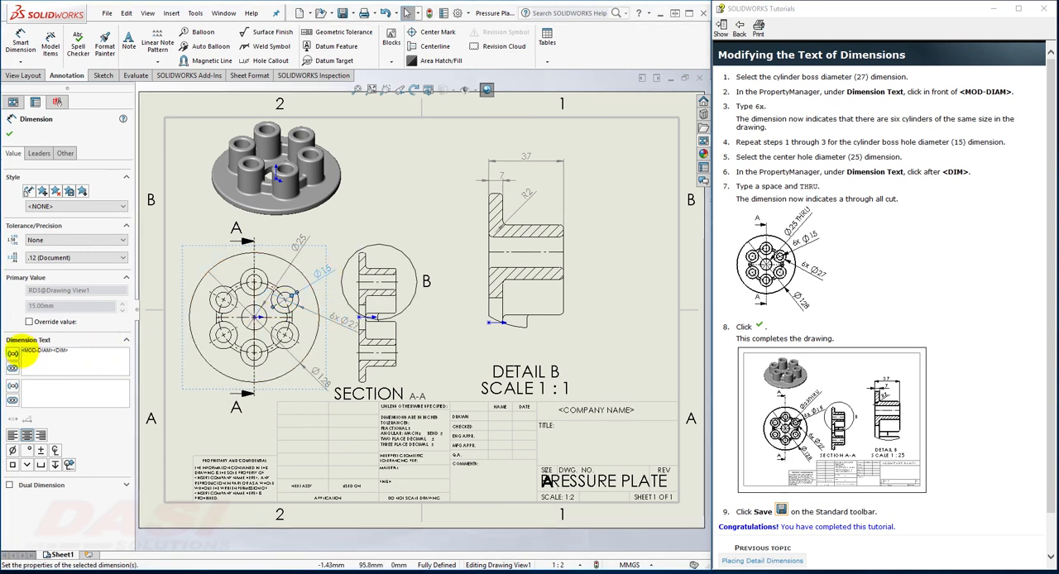
left_click(299, 248)
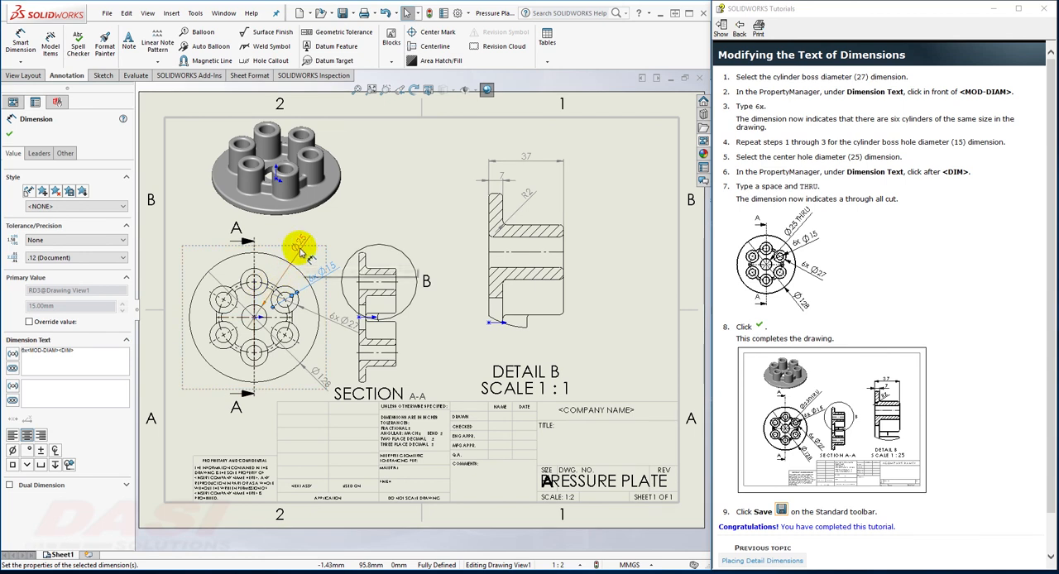
mouse_move(300, 250)
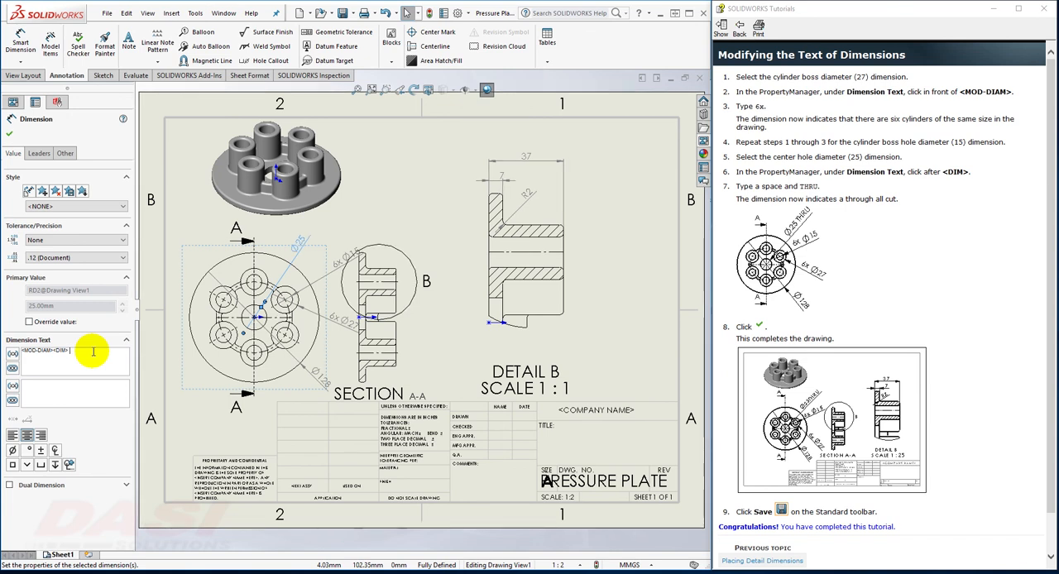
type("THRU")
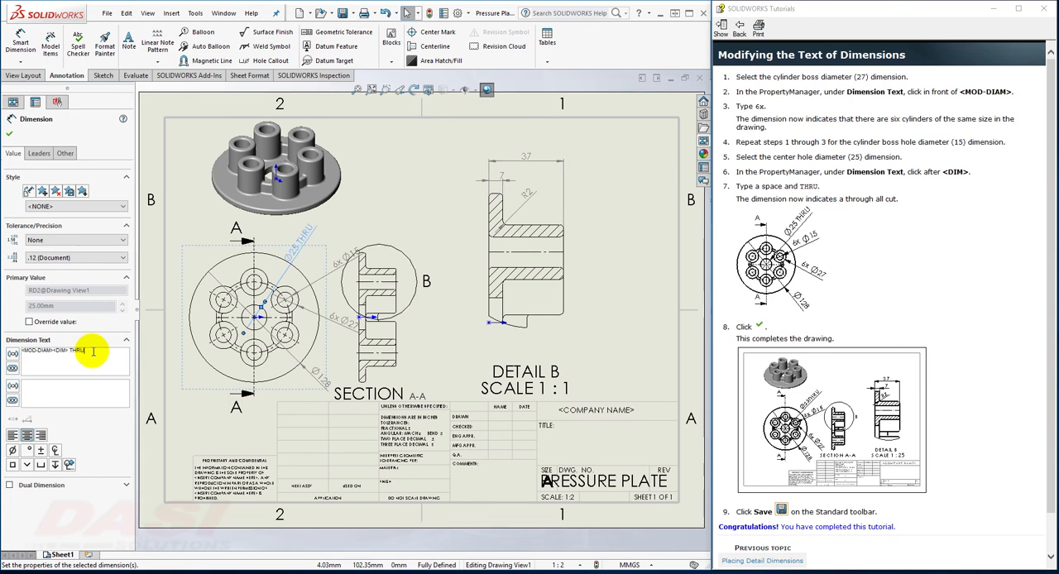
left_click(412, 213)
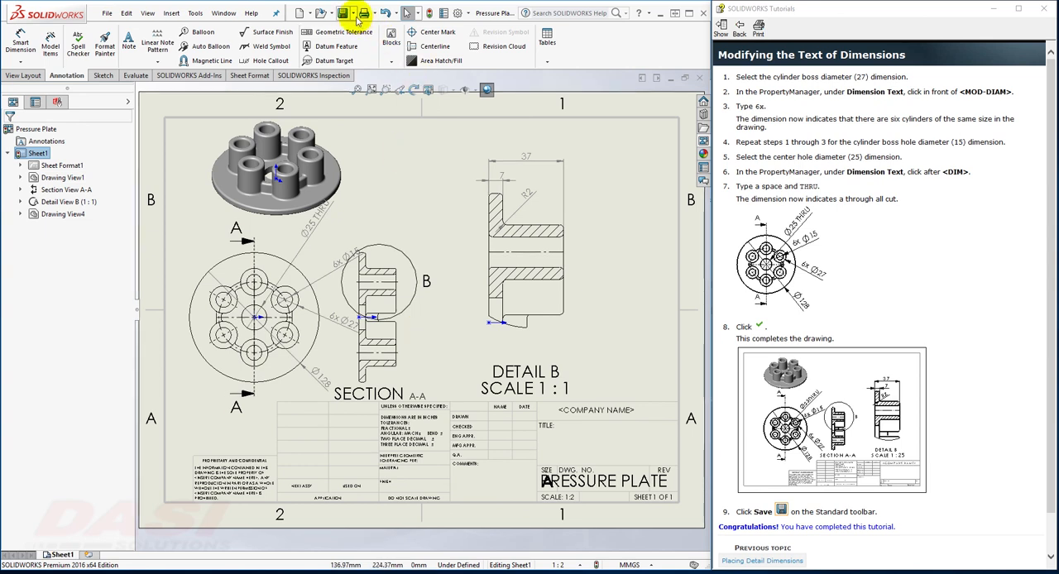
mouse_move(342, 12)
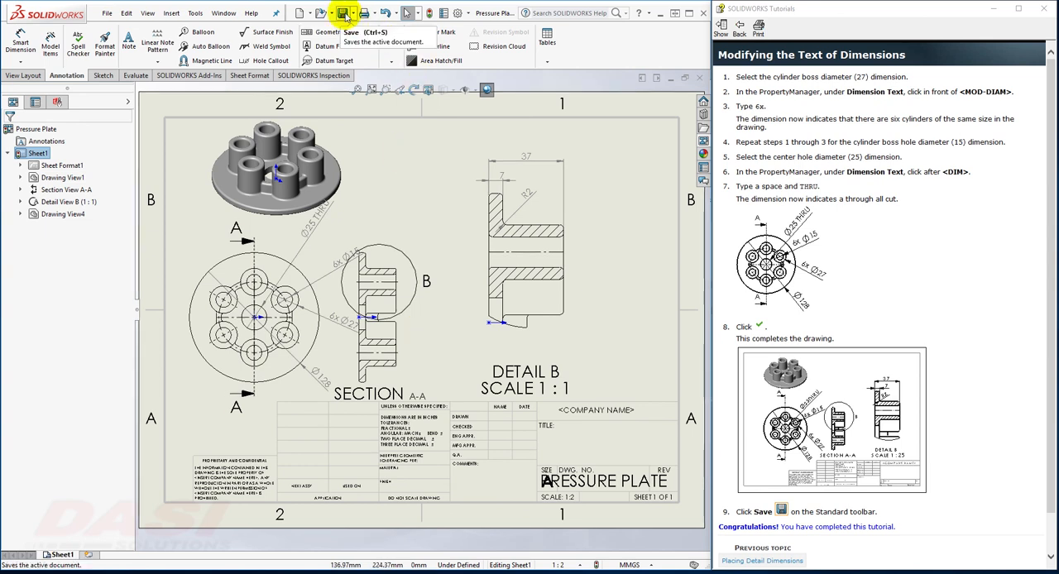